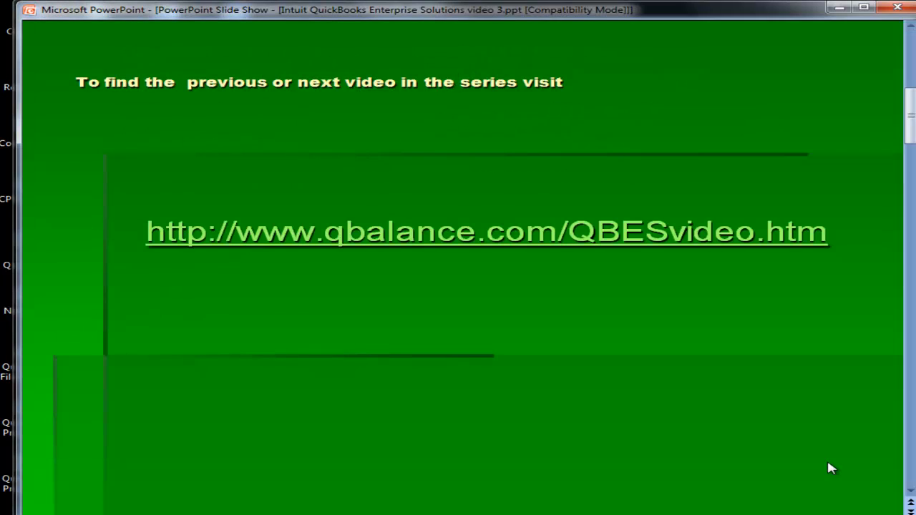
mouse_move(267, 252)
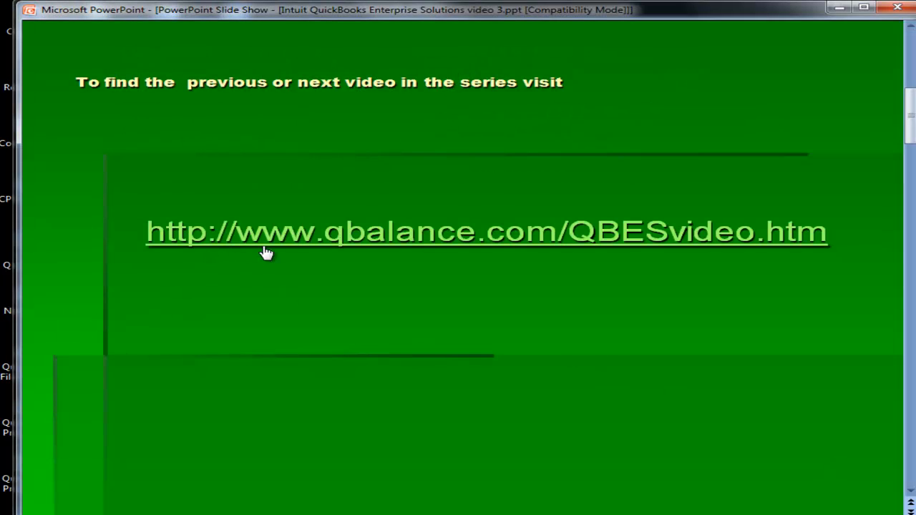
mouse_move(475, 246)
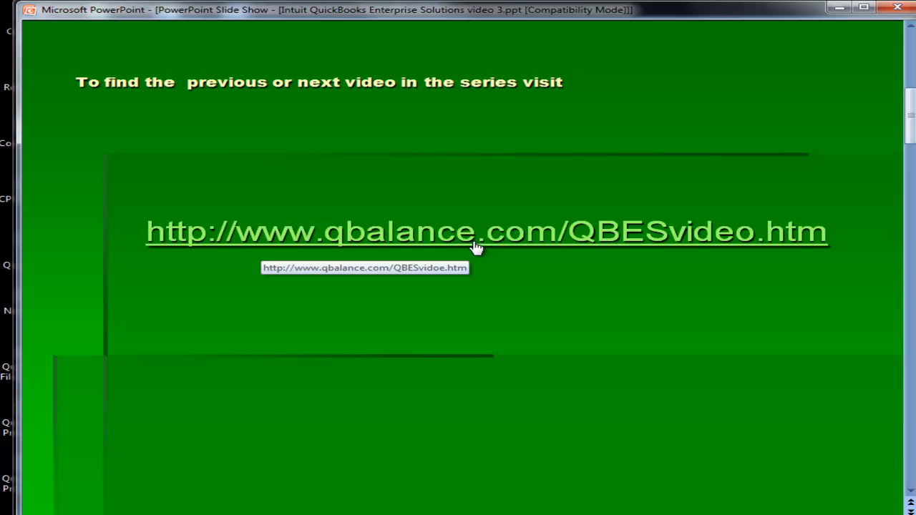
mouse_move(584, 231)
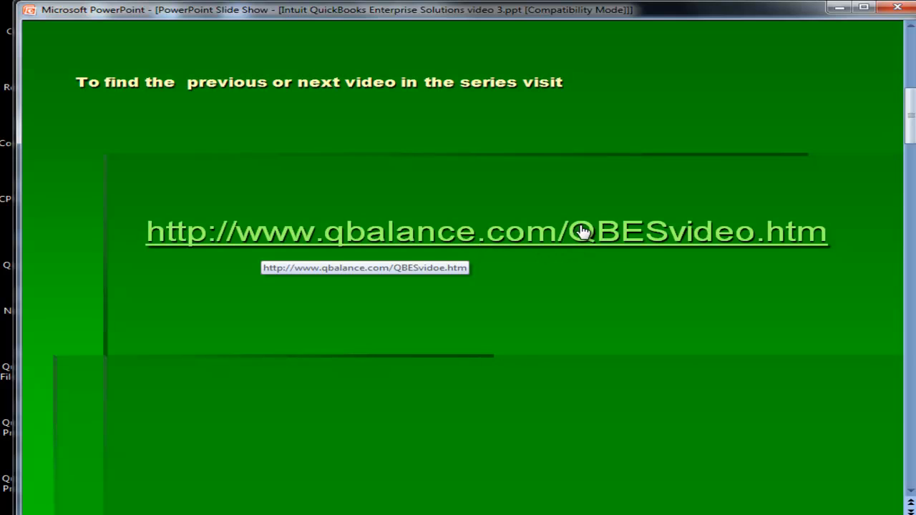
mouse_move(727, 260)
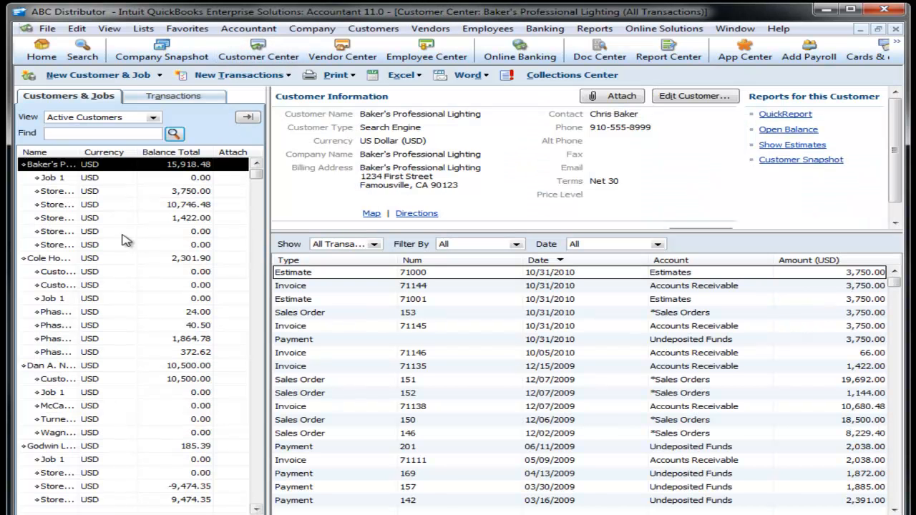
Step: Browse Cole Home Builders' estimates, sales orders and statement charges, then return to Customers & Jobs
click(50, 258)
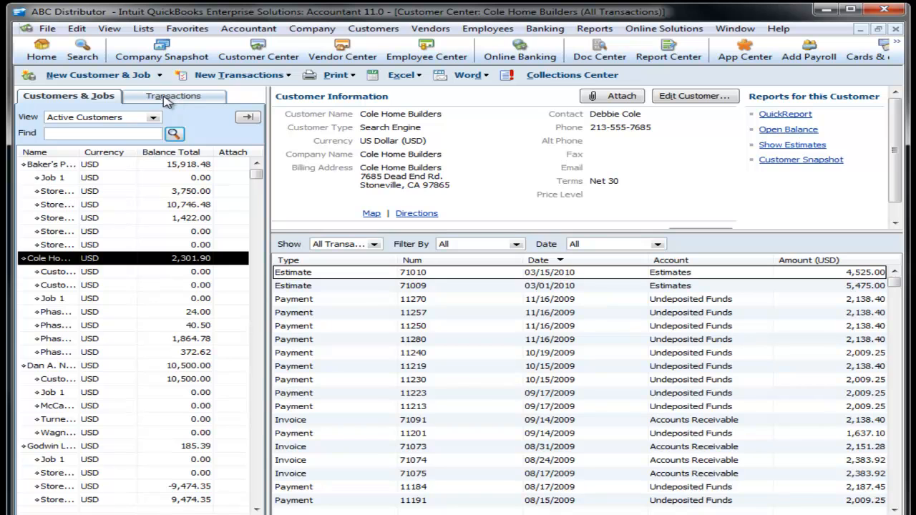
click(174, 96)
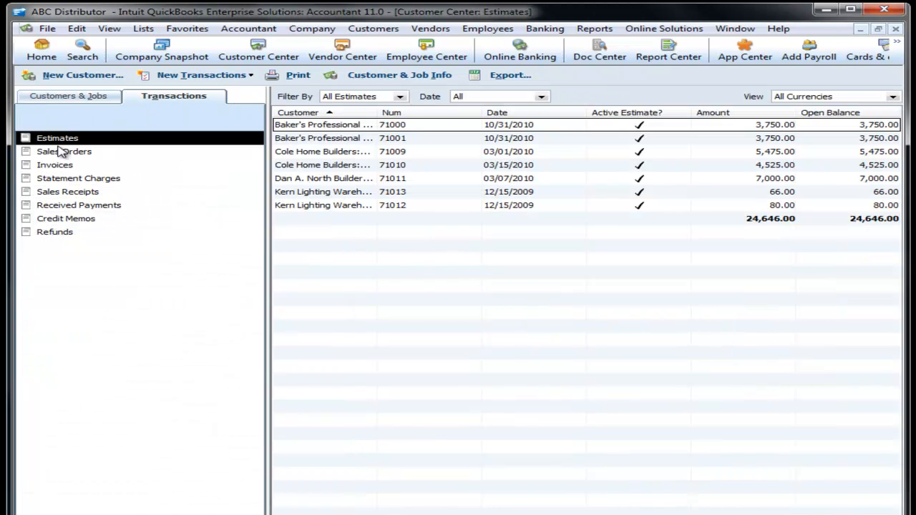
click(63, 152)
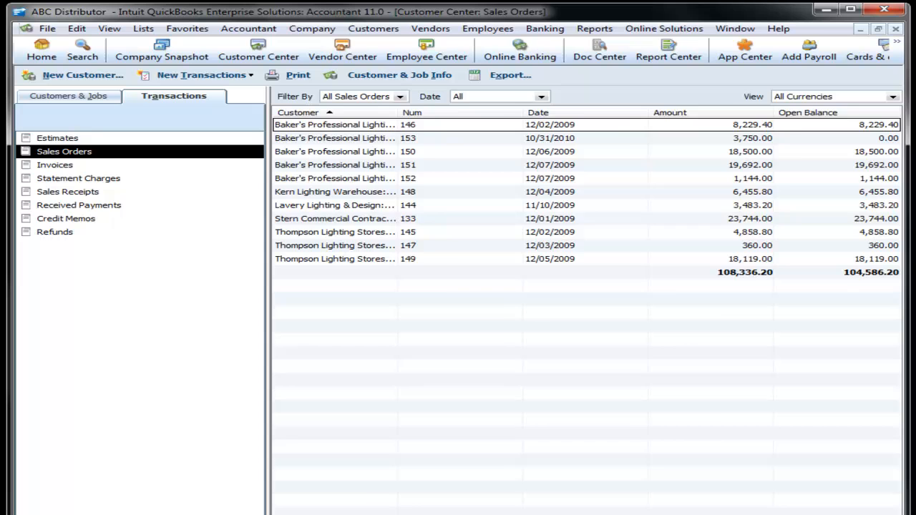
click(77, 177)
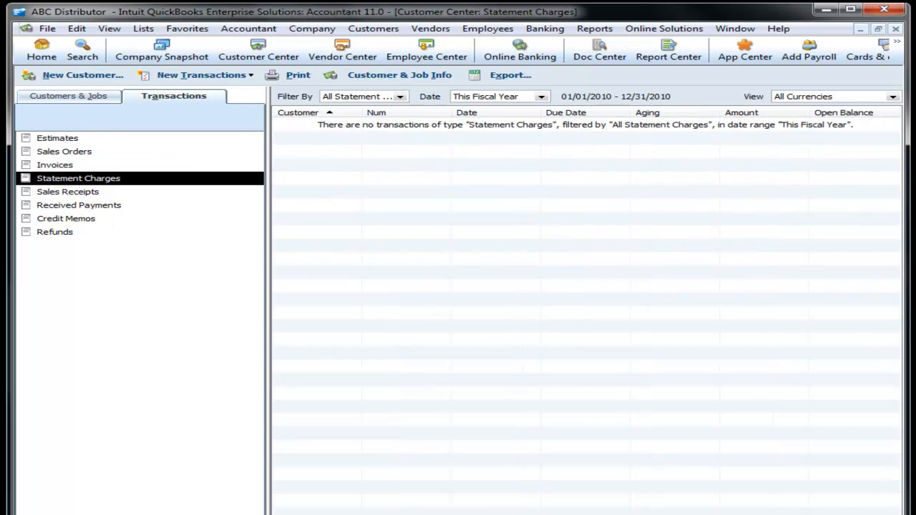
click(79, 204)
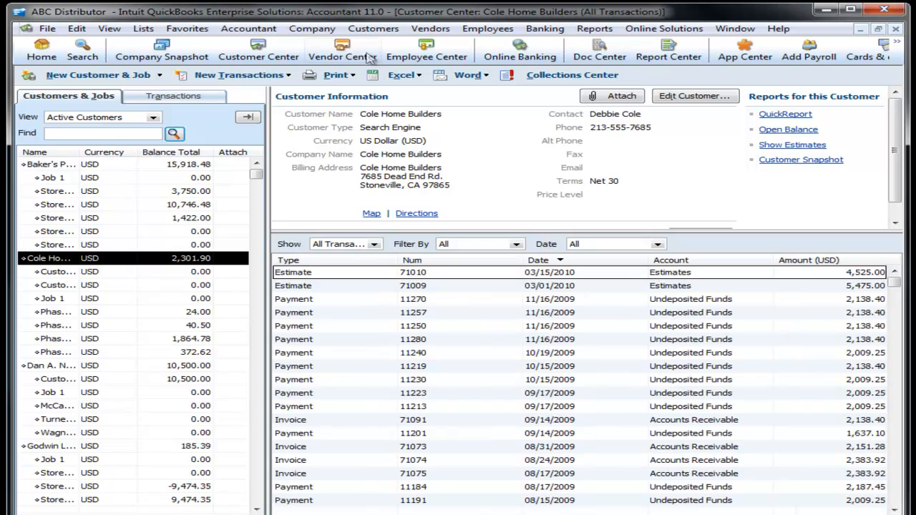
Step: In the Vendor Center, browse purchase orders and bills sorted by date, ending on Fisse Fast Package Delivery
click(342, 53)
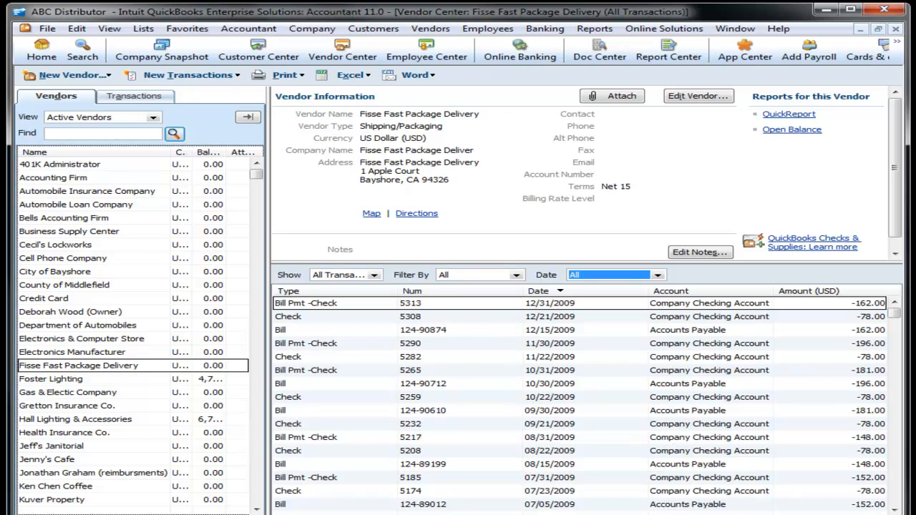
mouse_move(346, 393)
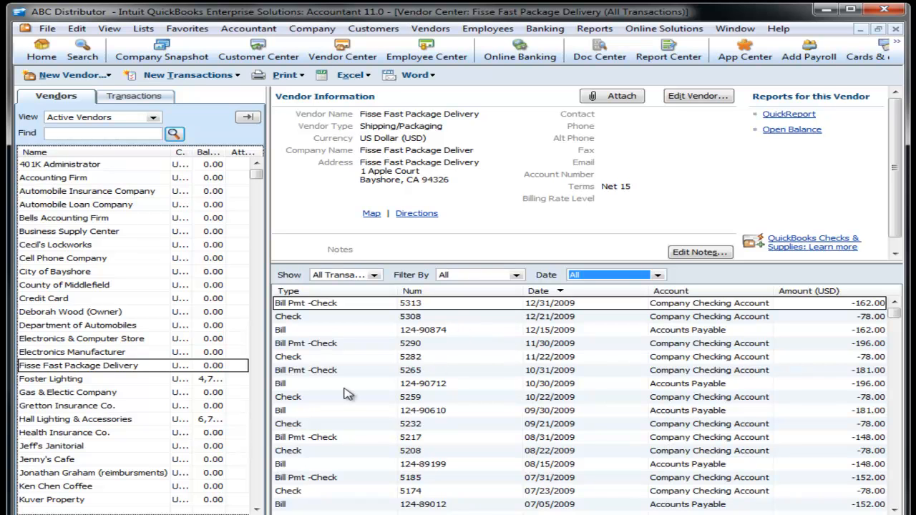
click(659, 274)
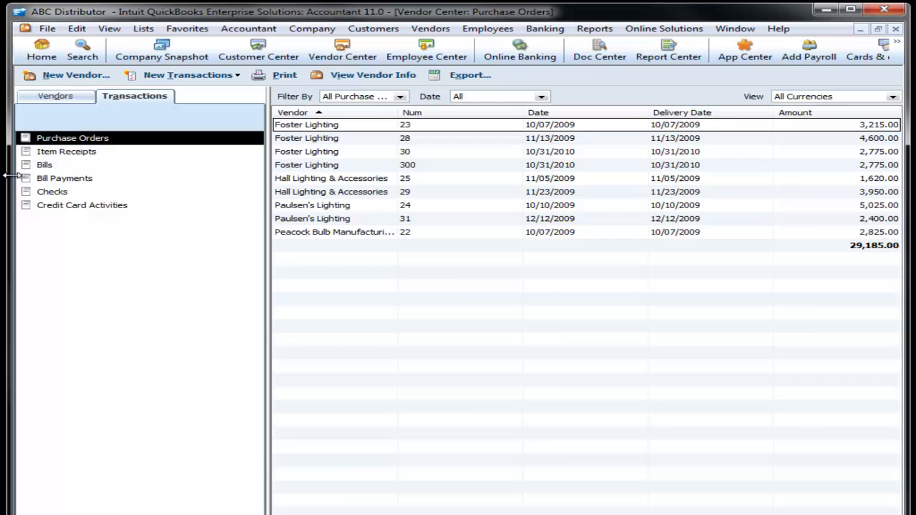
click(44, 164)
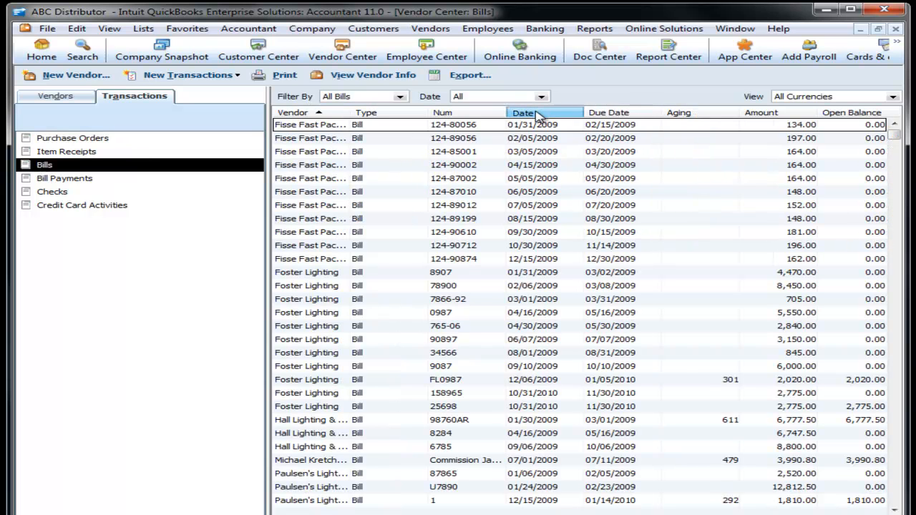
click(524, 112)
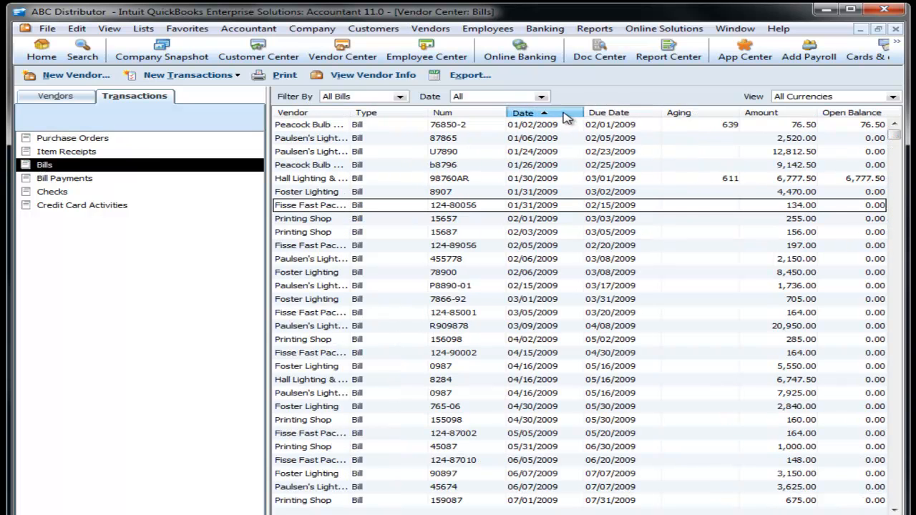
click(522, 111)
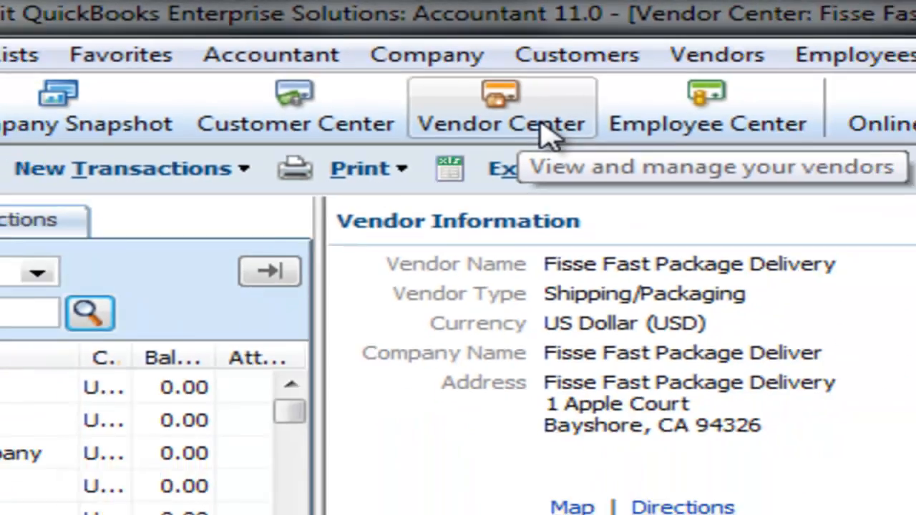
Step: Find all transactions with an exact amount of 162.00 using the advanced Find
click(93, 25)
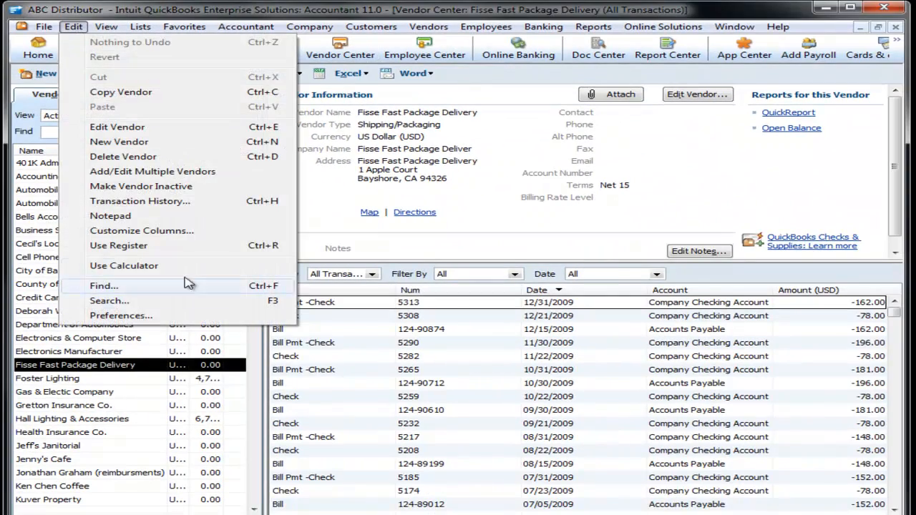
click(104, 286)
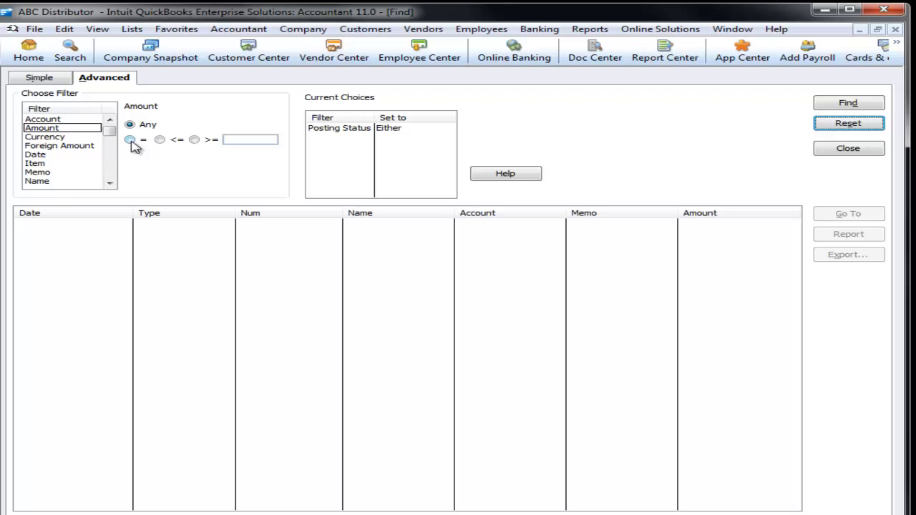
click(128, 139)
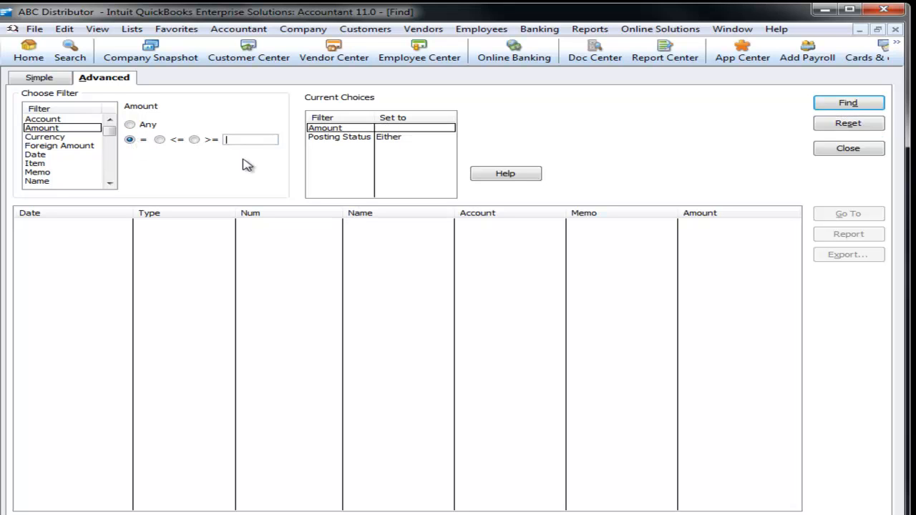
text(162.0)
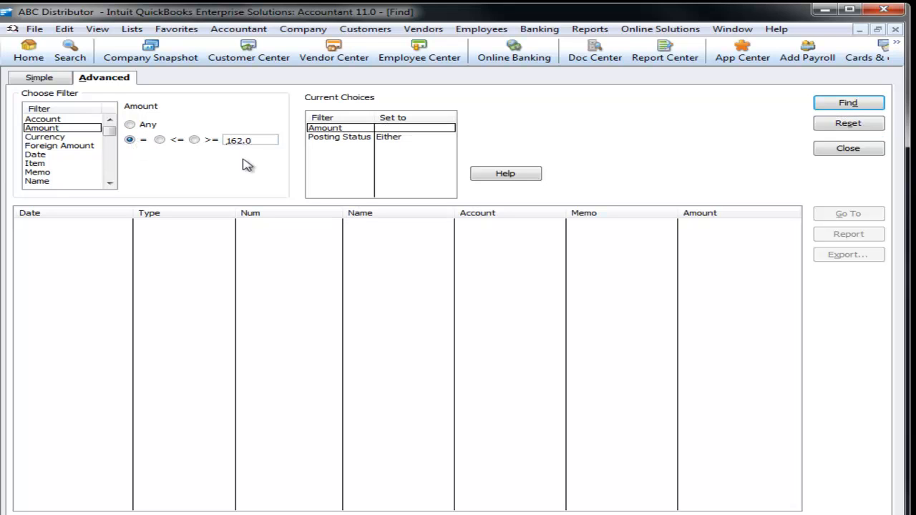
click(847, 103)
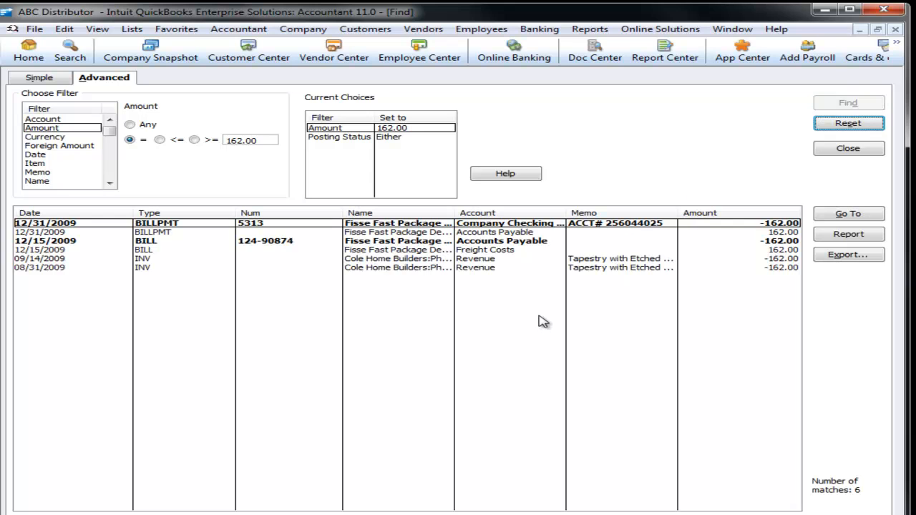
click(171, 240)
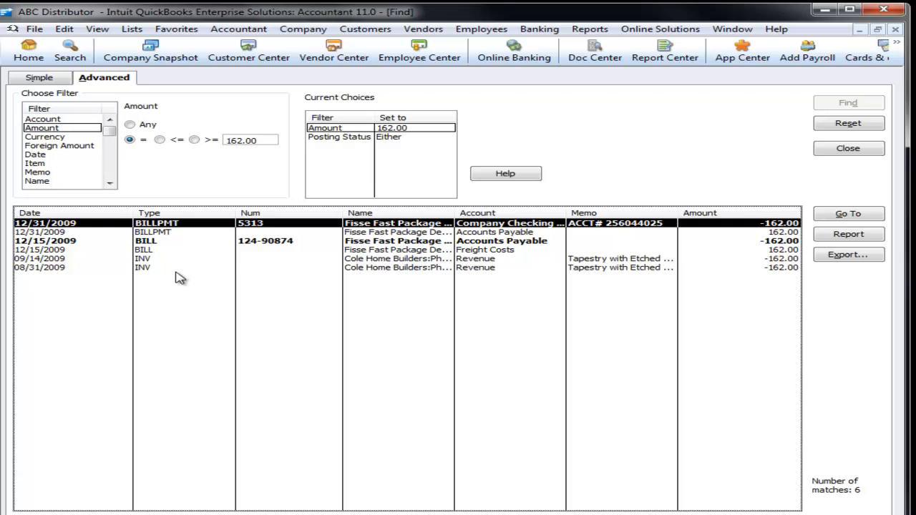
Step: Search by transaction number 124-90874 to open the Fisse Fast Package Delivery bill
click(850, 123)
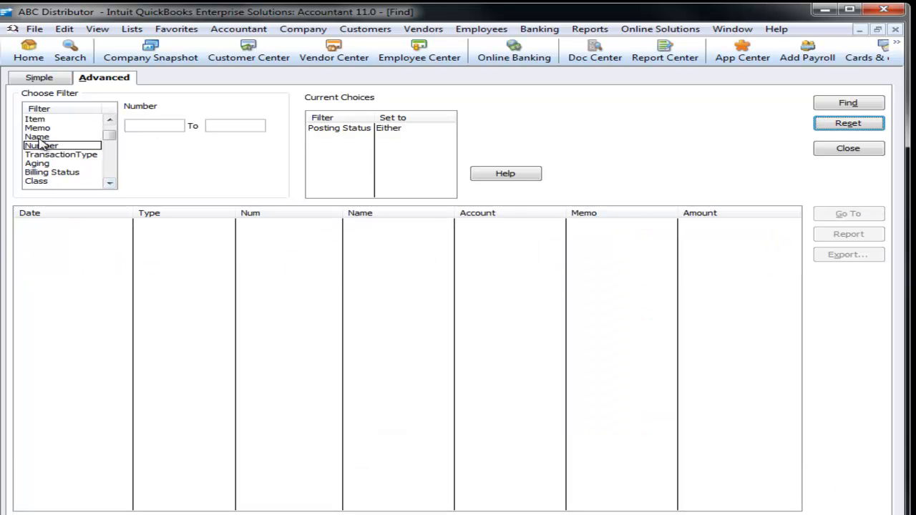
text(12)
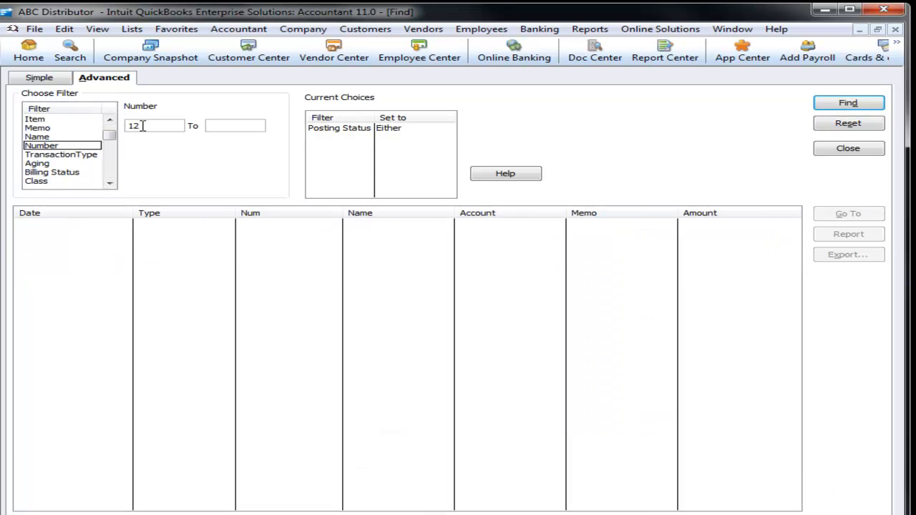
text(2-90874)
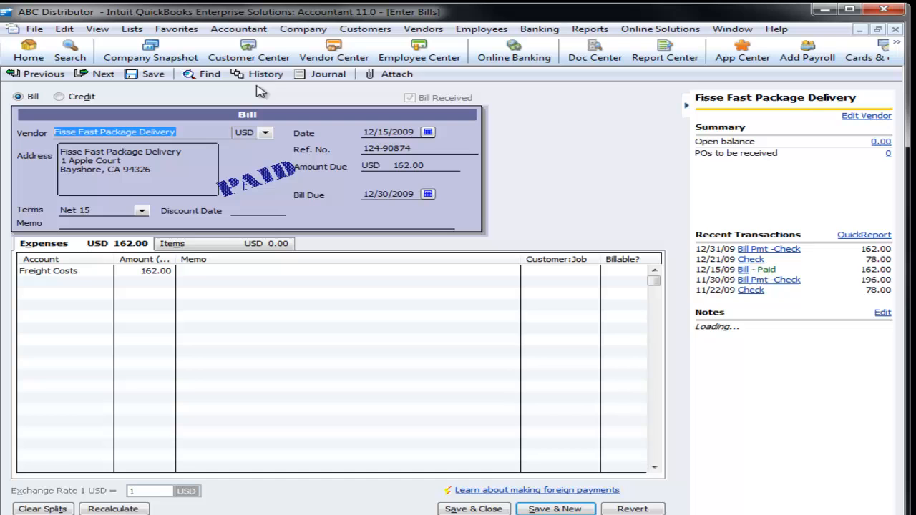
Step: View the bill's transaction history, then close it and return Home
click(265, 74)
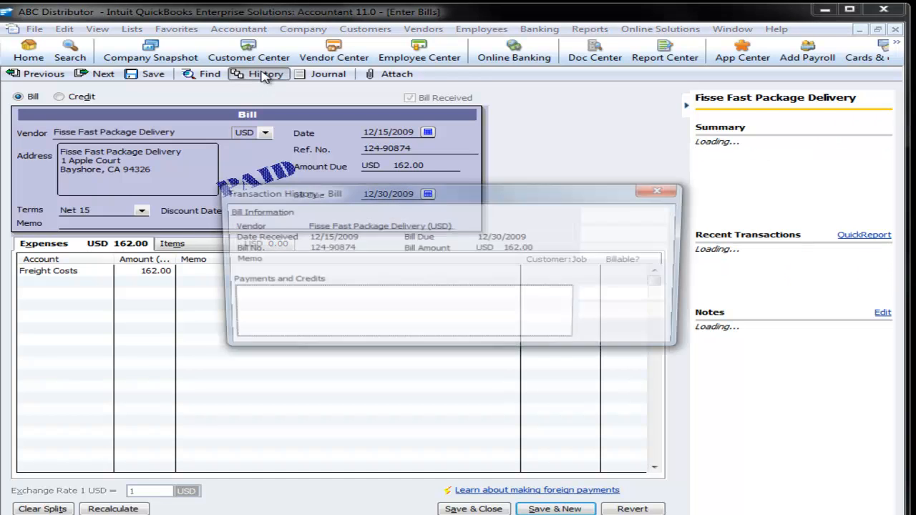
click(630, 312)
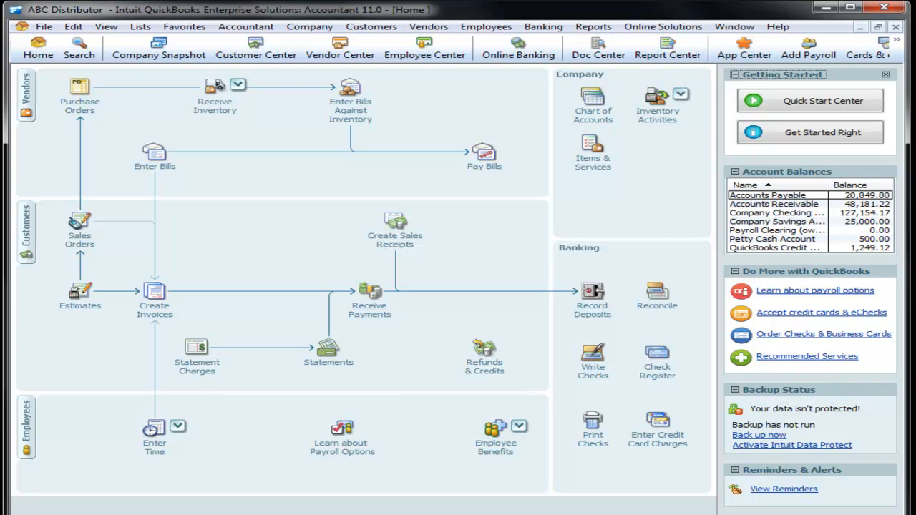
mouse_move(80, 293)
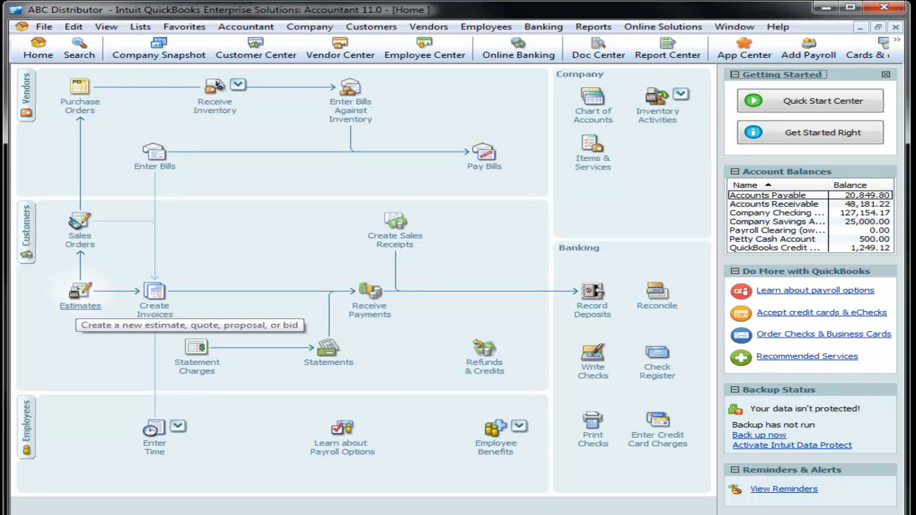
Step: Run the Estimates by Job report from the Reports menu
click(593, 25)
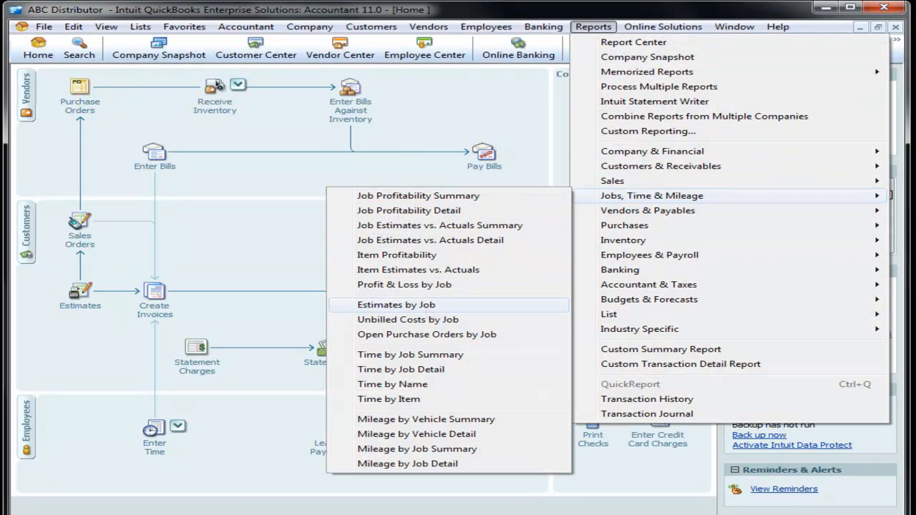
click(395, 305)
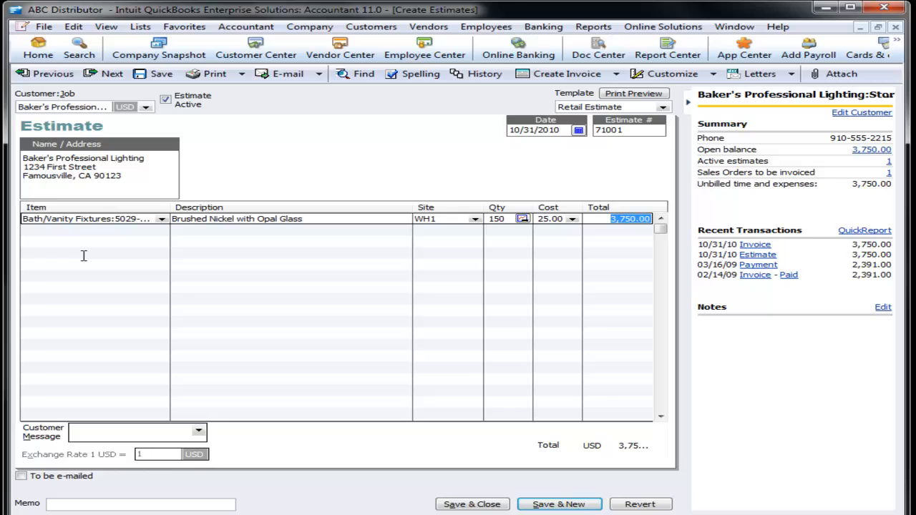
mouse_move(632, 84)
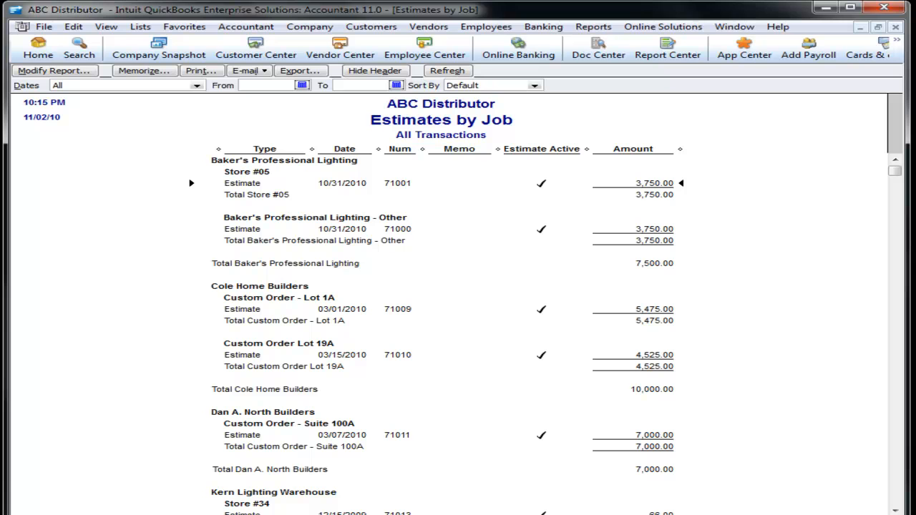
click(593, 26)
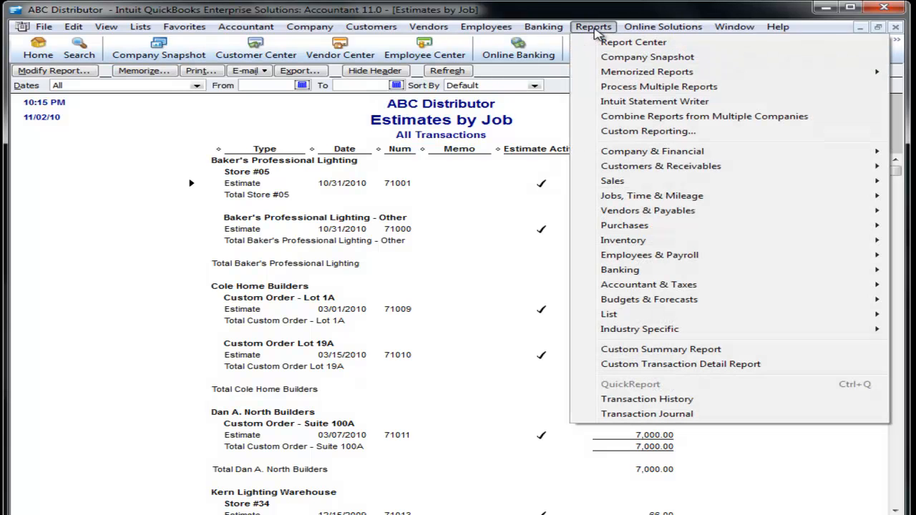
mouse_move(647, 72)
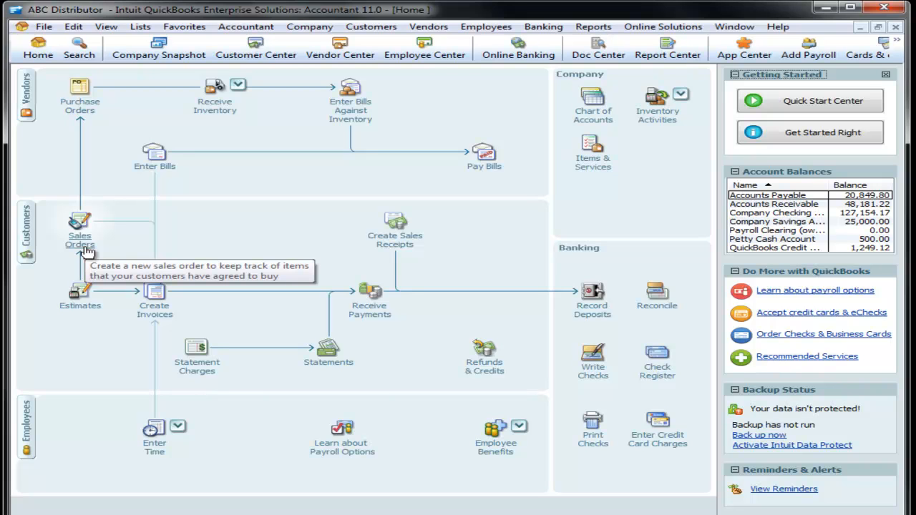
mouse_move(593, 26)
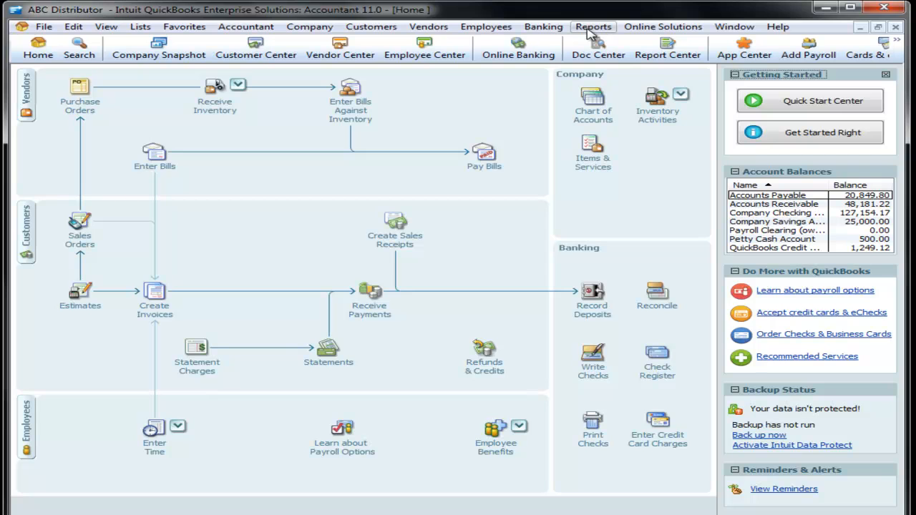
click(593, 26)
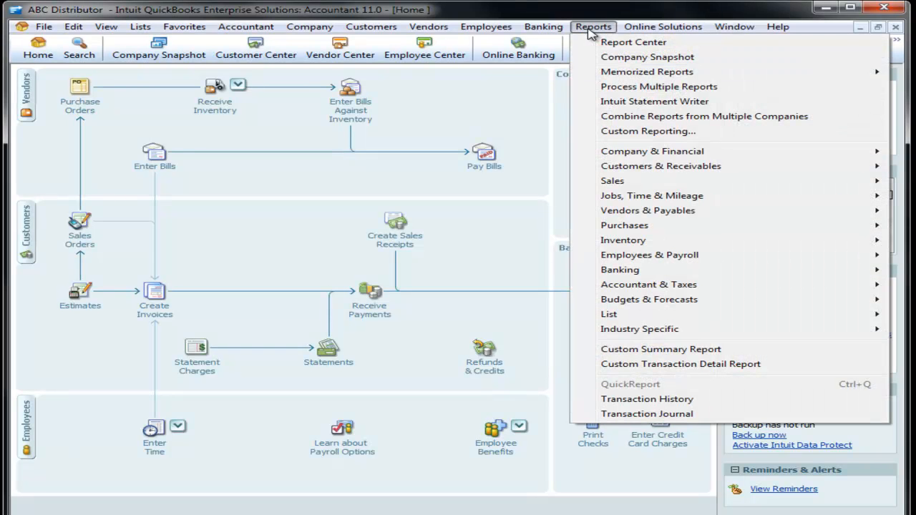
mouse_move(624, 225)
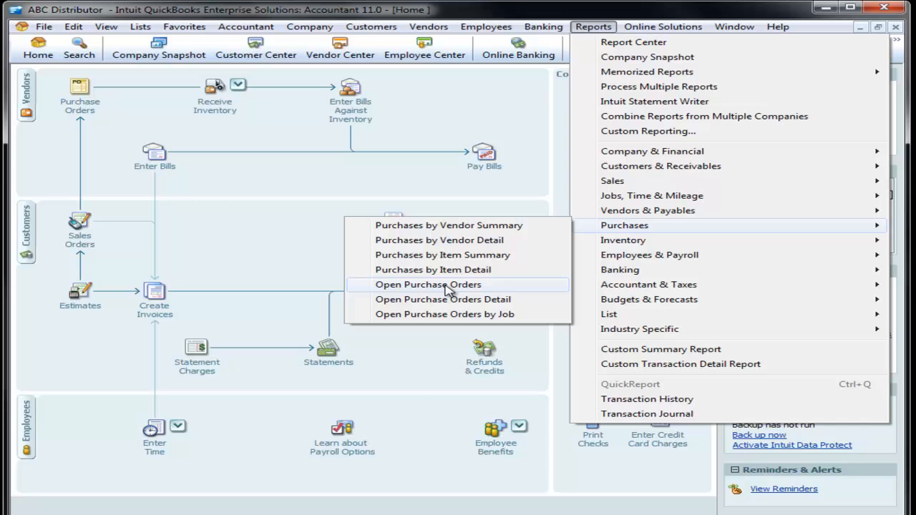
click(426, 284)
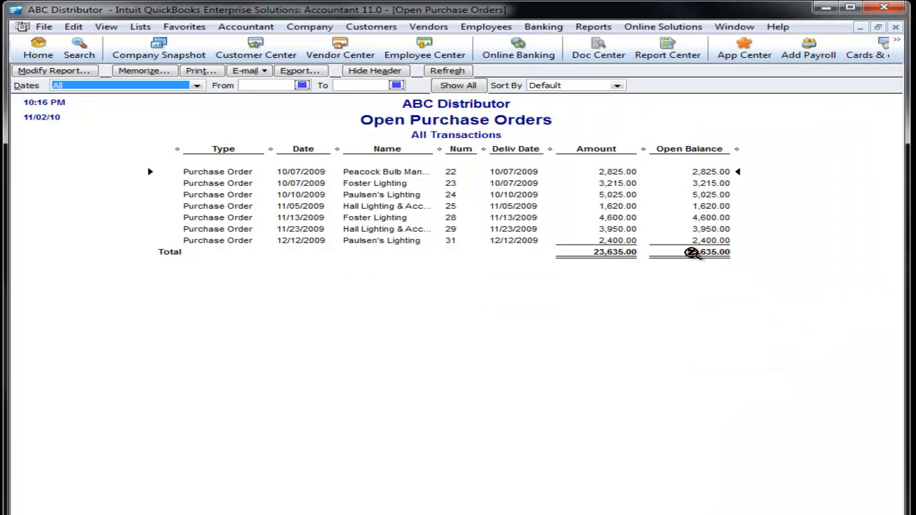
click(593, 34)
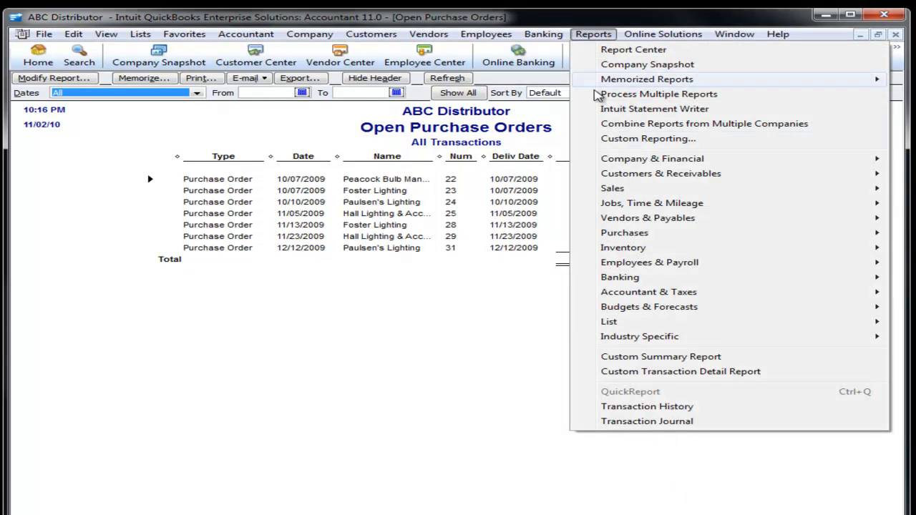
mouse_move(624, 232)
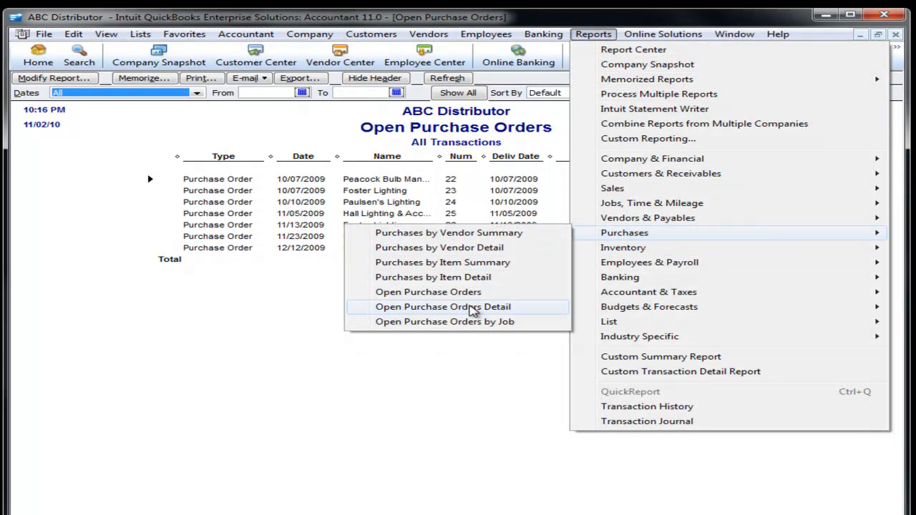
click(443, 307)
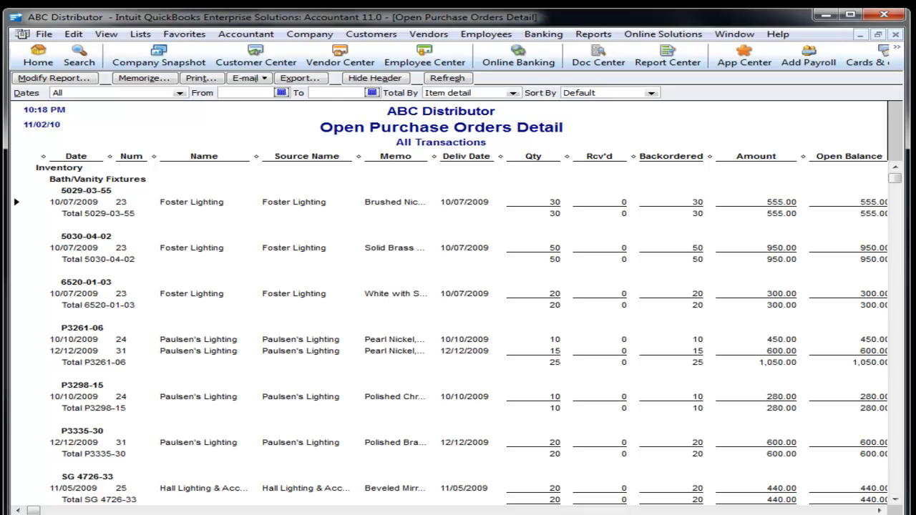
click(36, 57)
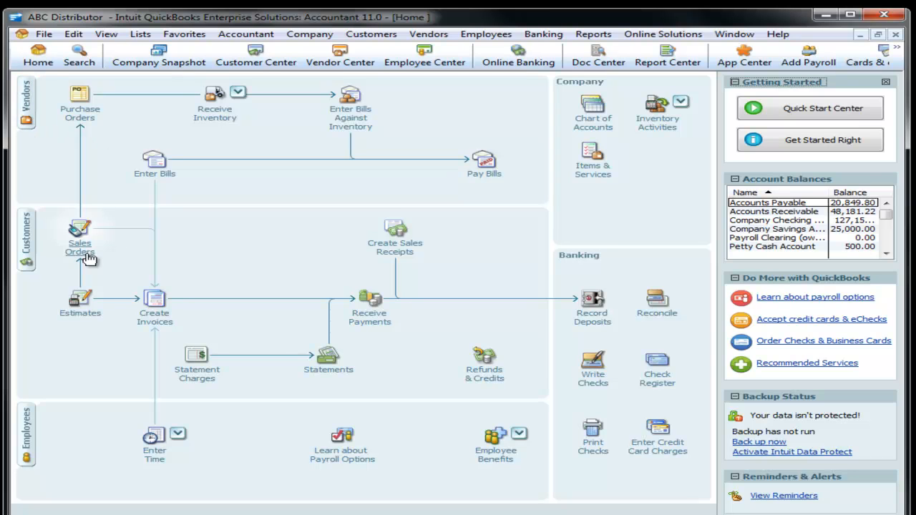
mouse_move(593, 35)
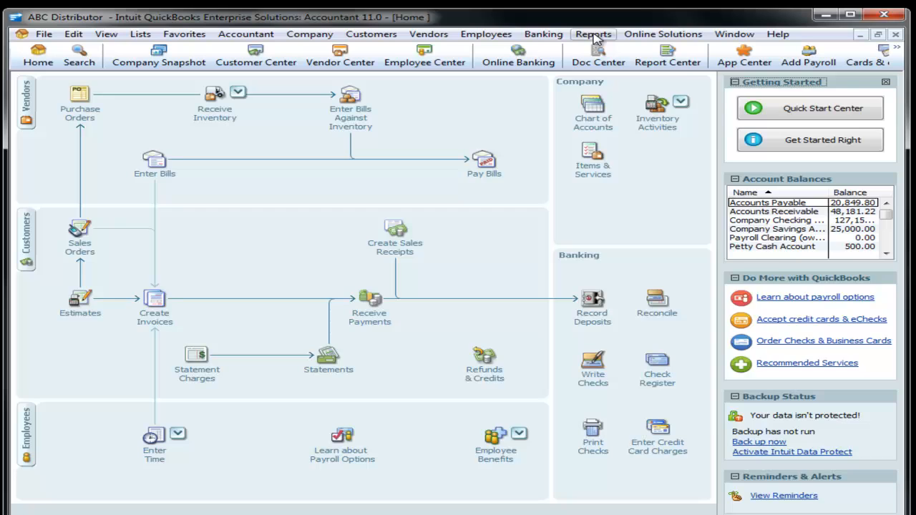
click(593, 34)
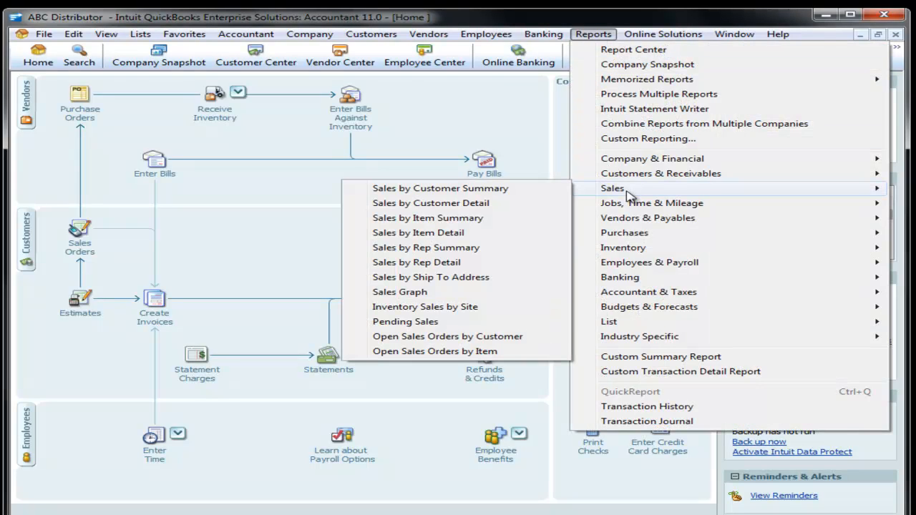
click(446, 336)
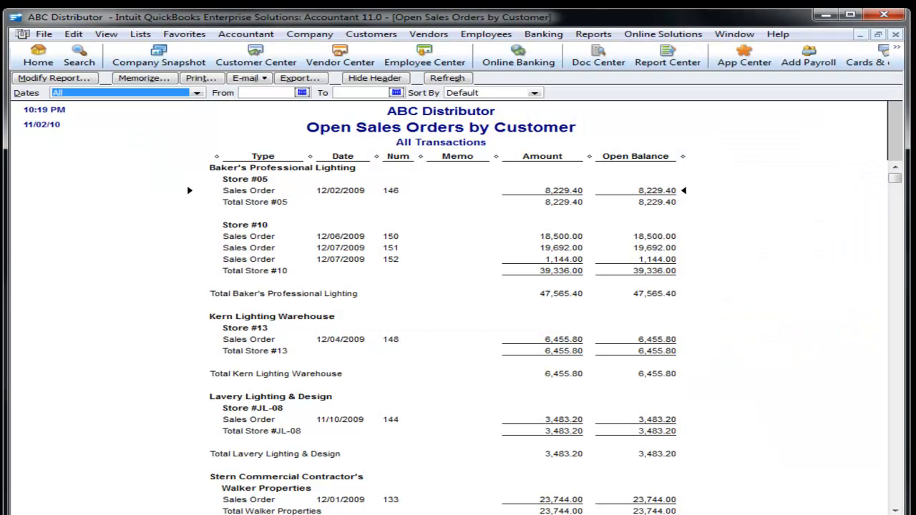
double_click(249, 191)
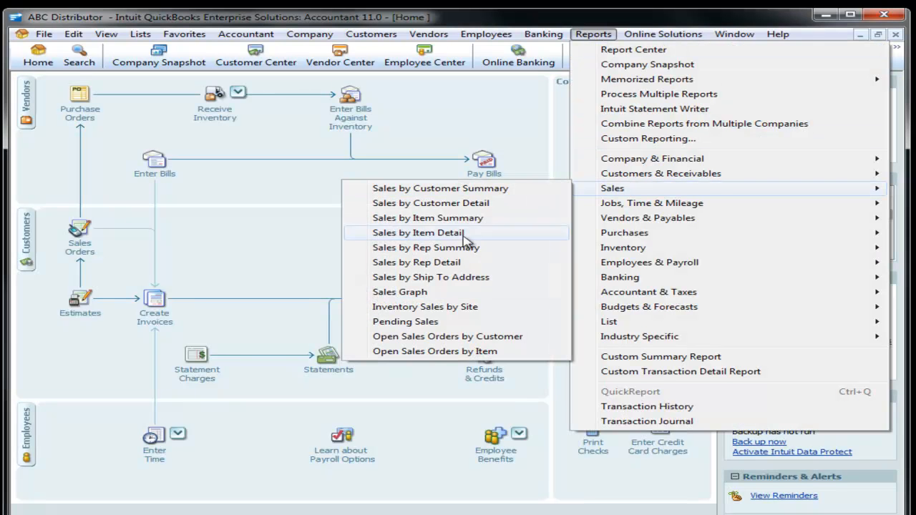
mouse_move(435, 353)
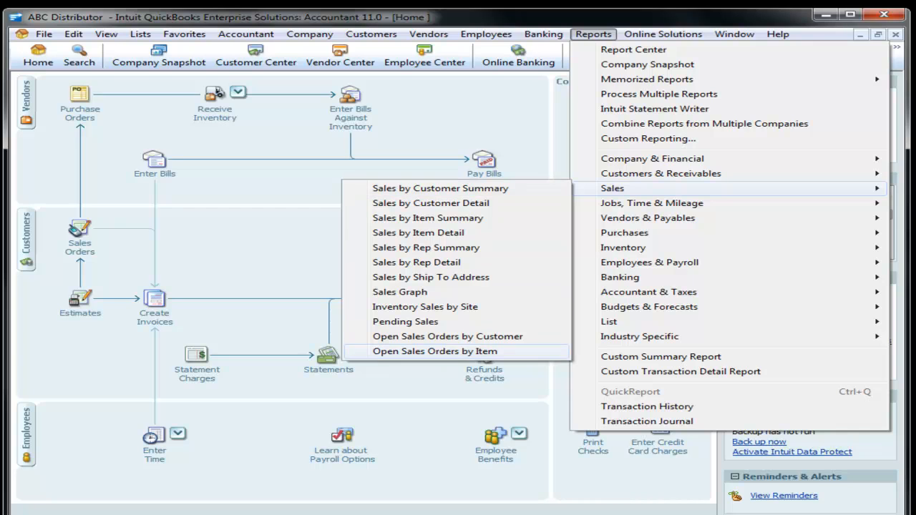
mouse_move(650, 203)
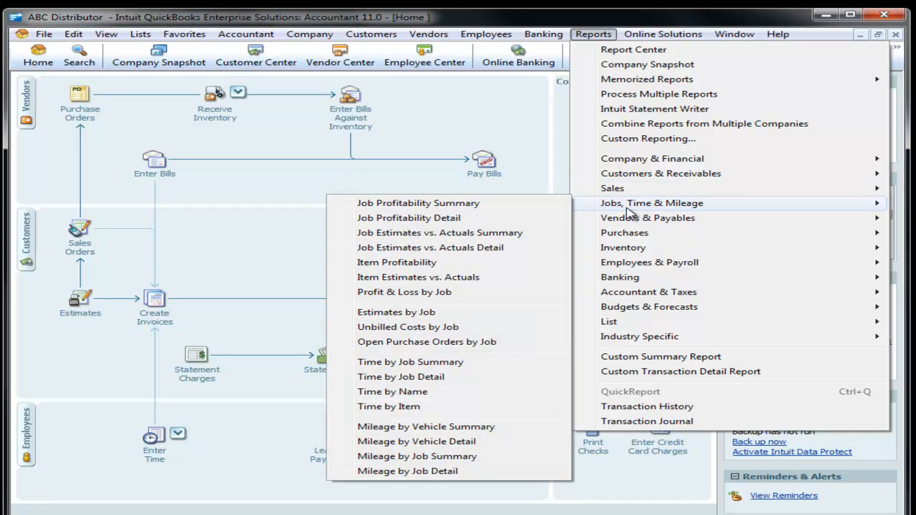
mouse_move(637, 218)
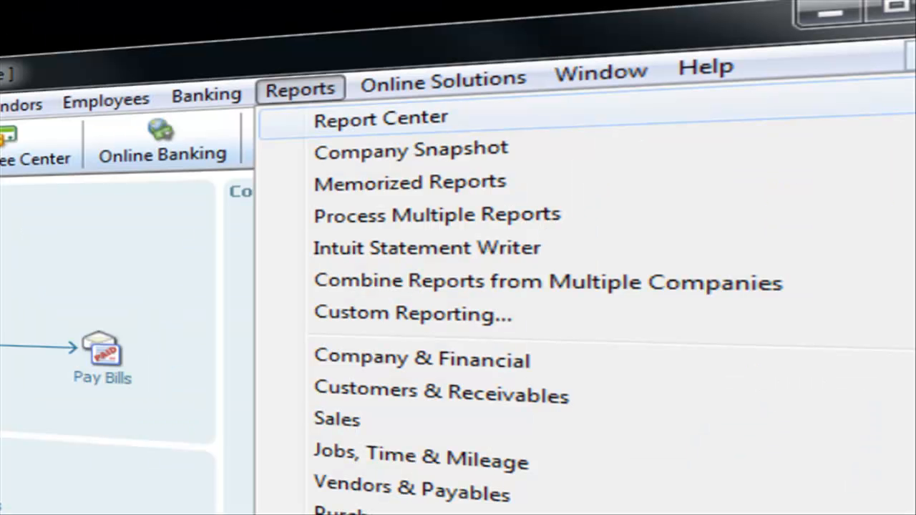
click(378, 117)
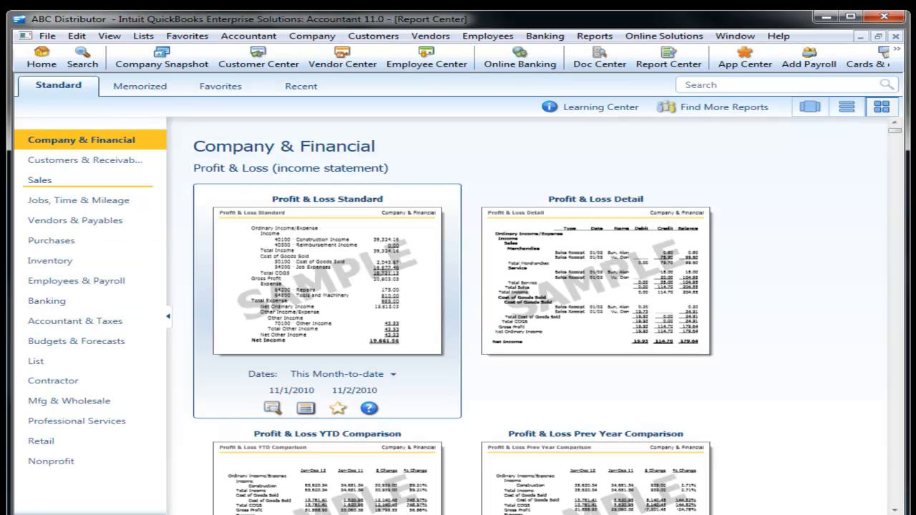
click(39, 180)
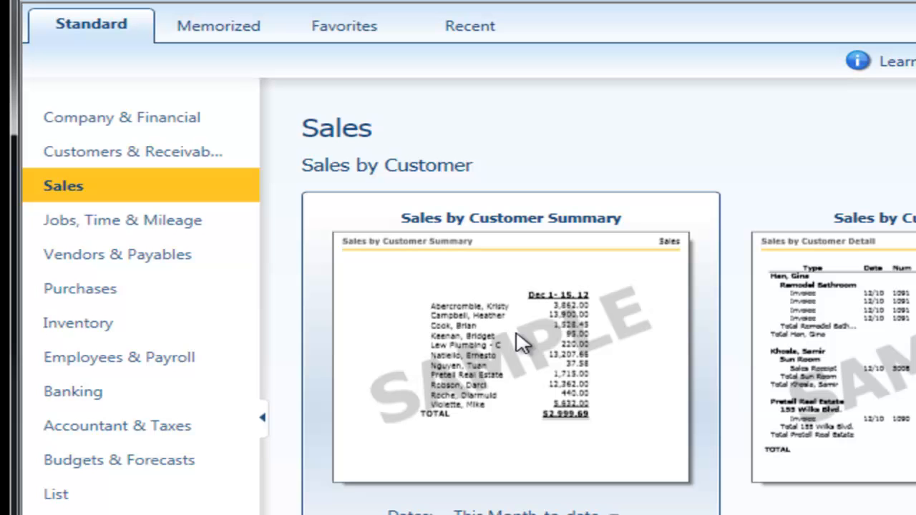
mouse_move(540, 350)
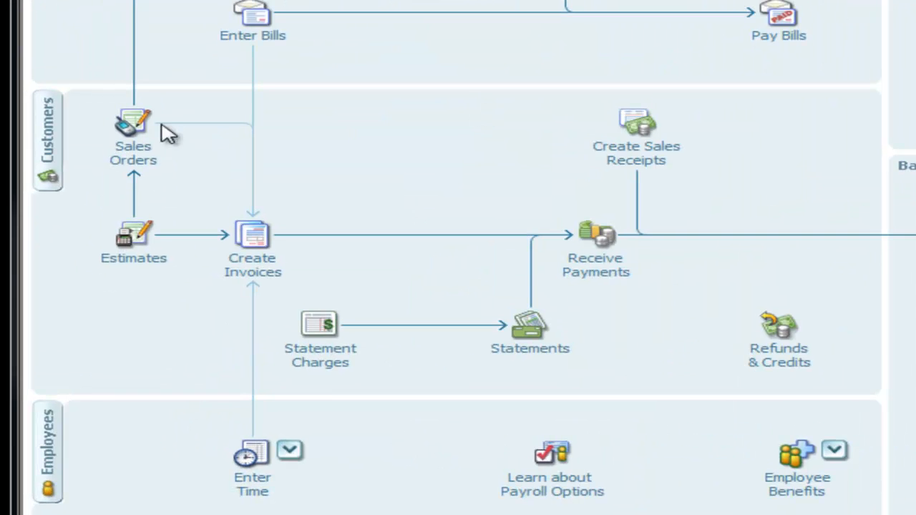
mouse_move(129, 132)
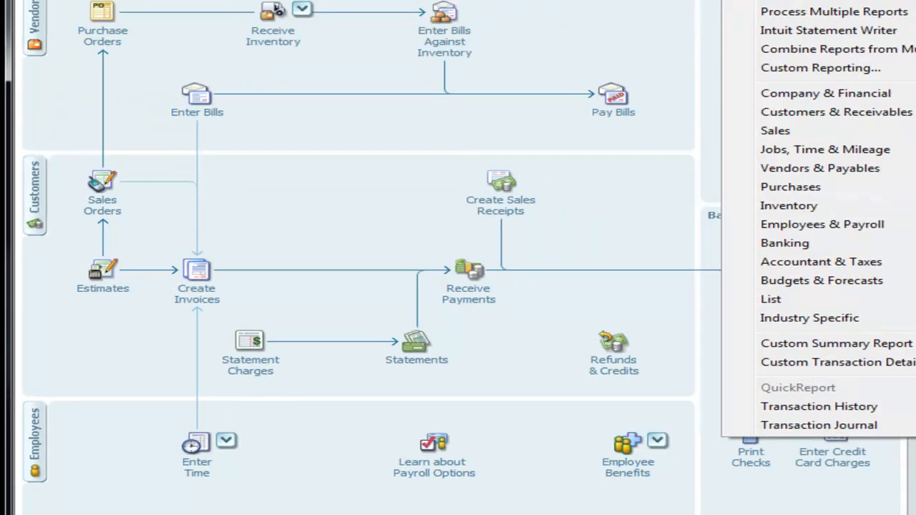
Step: Run the A/R Aging Summary and collapse it to one total row per customer
click(824, 111)
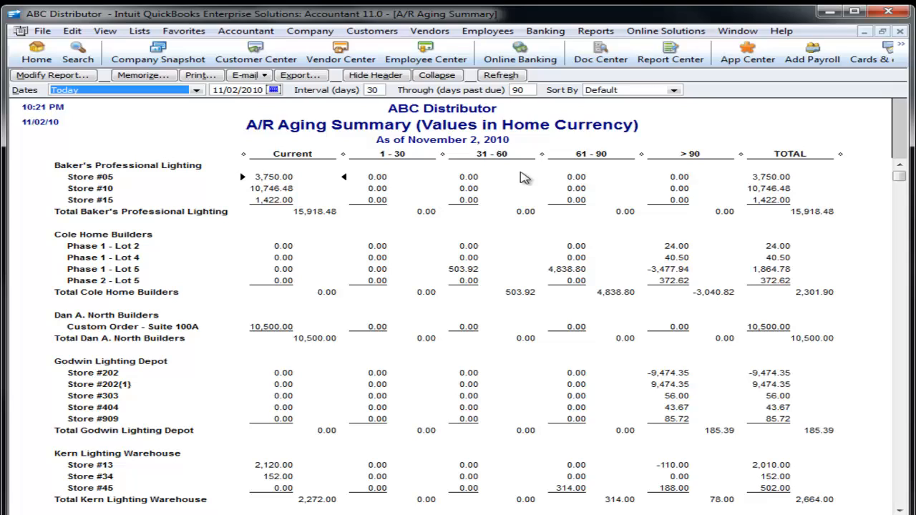
mouse_move(73, 178)
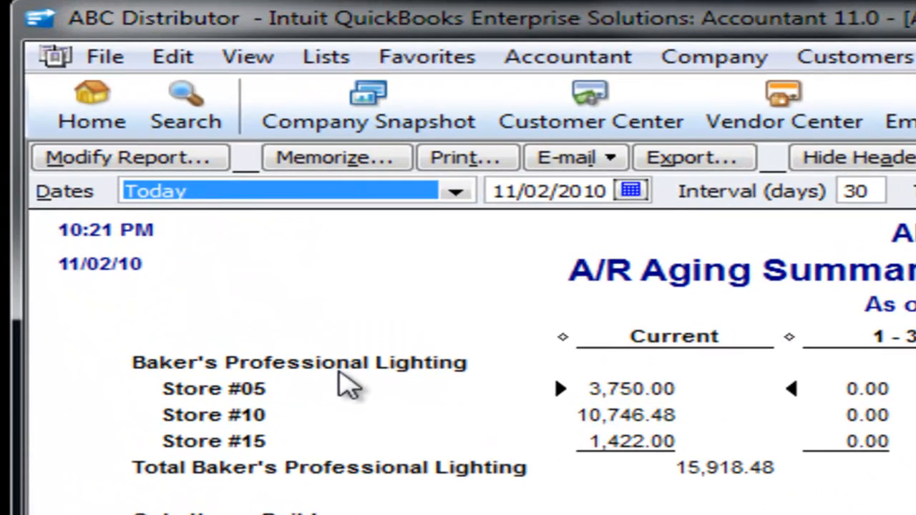
mouse_move(201, 435)
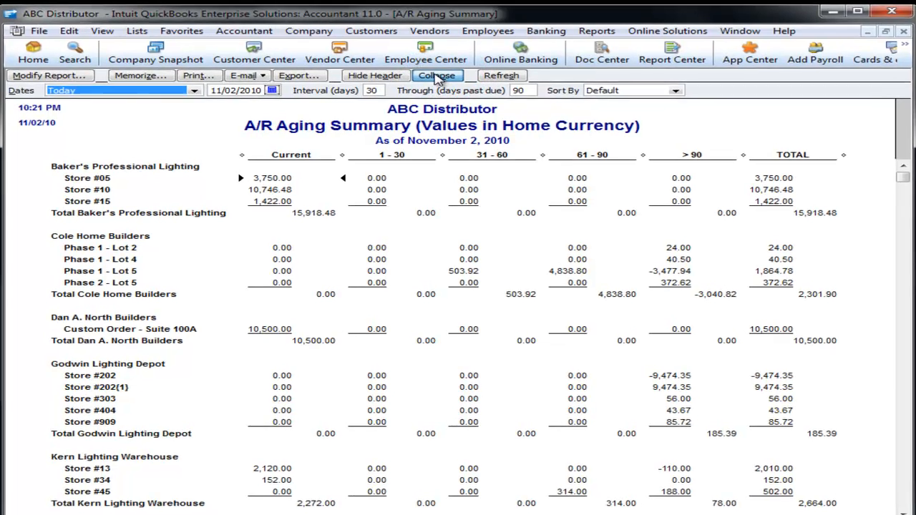
click(437, 74)
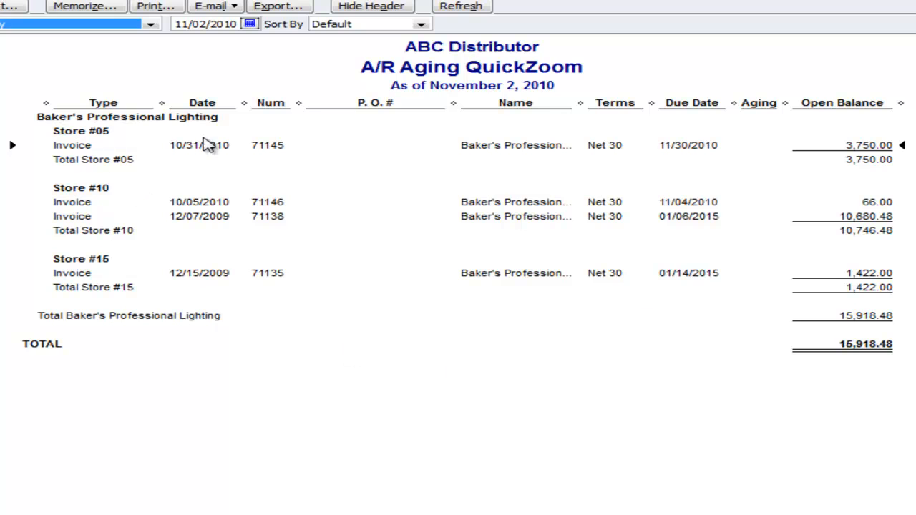
mouse_move(189, 209)
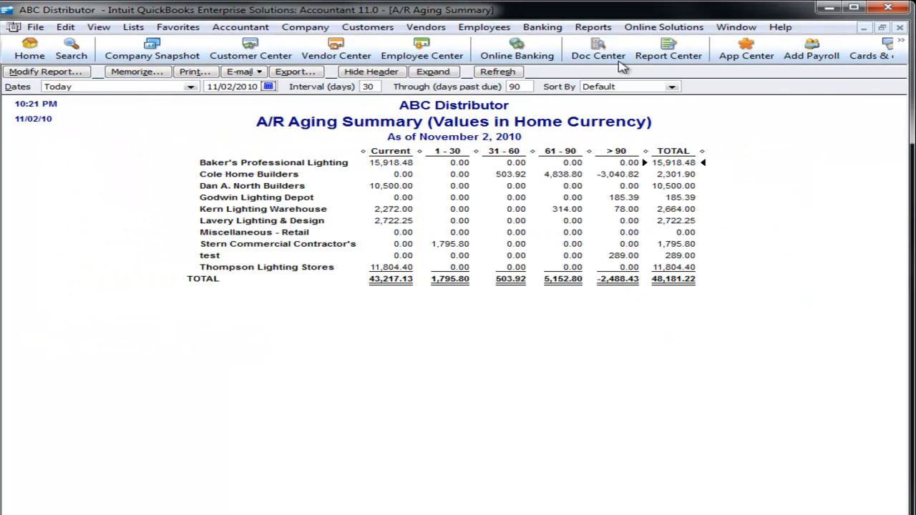
Step: Run the Collections Report from Customers & Receivables reports
click(592, 25)
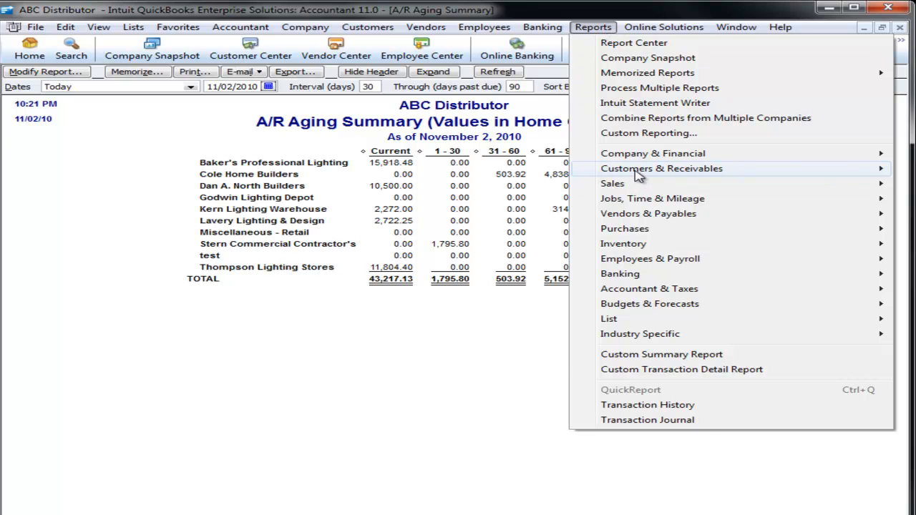
click(663, 169)
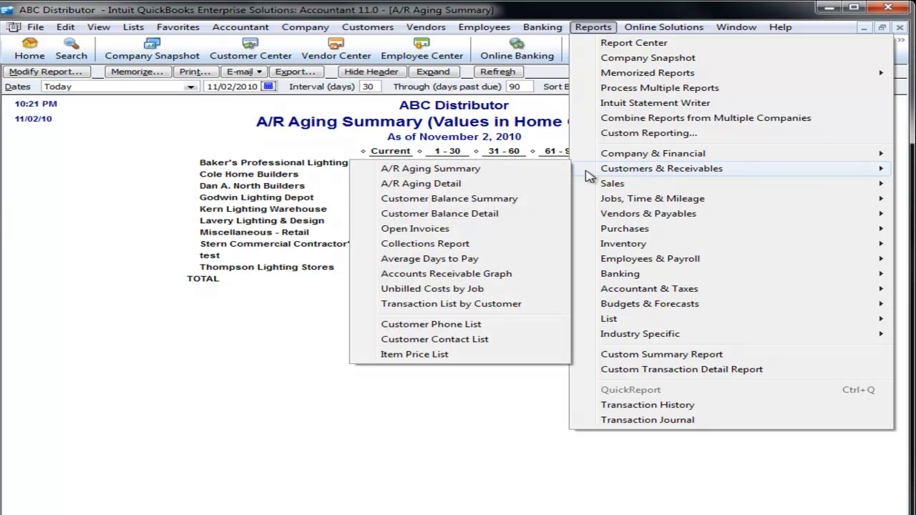
mouse_move(426, 243)
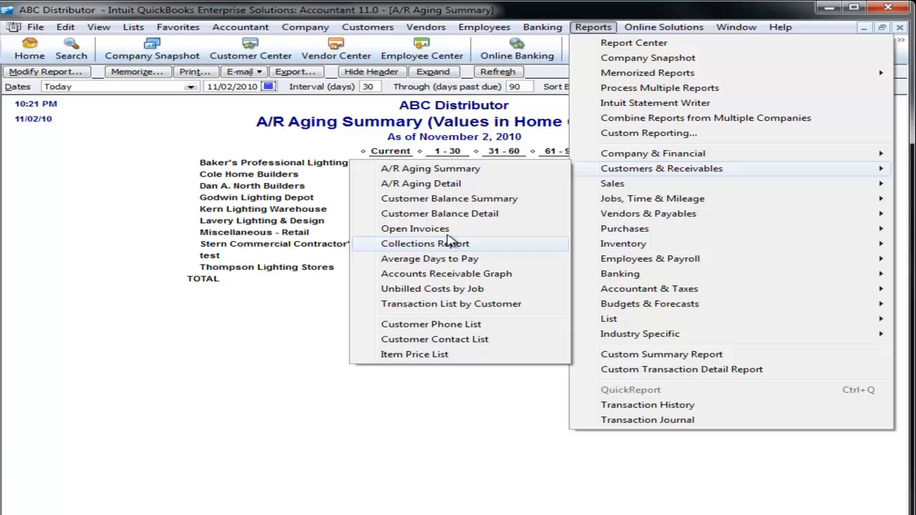
click(427, 244)
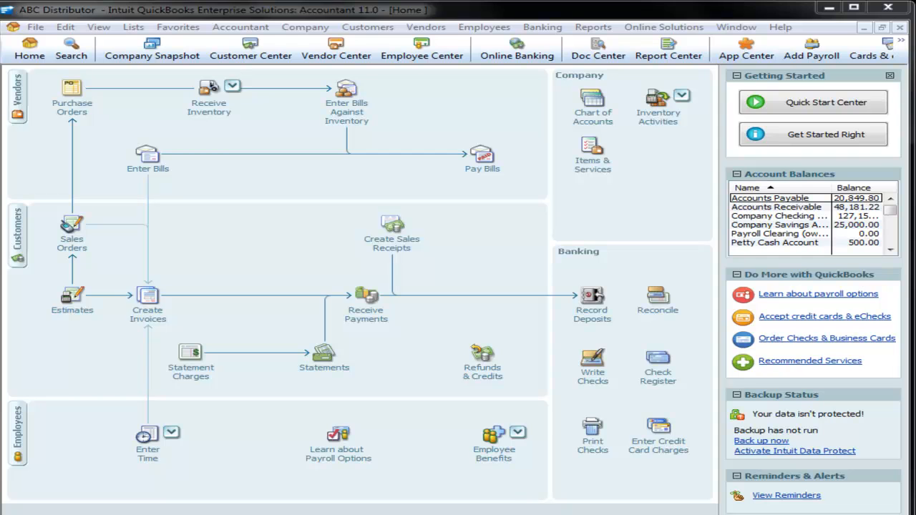
Step: Run the Profit & Loss with a % of Income column and set columns to Month
click(592, 26)
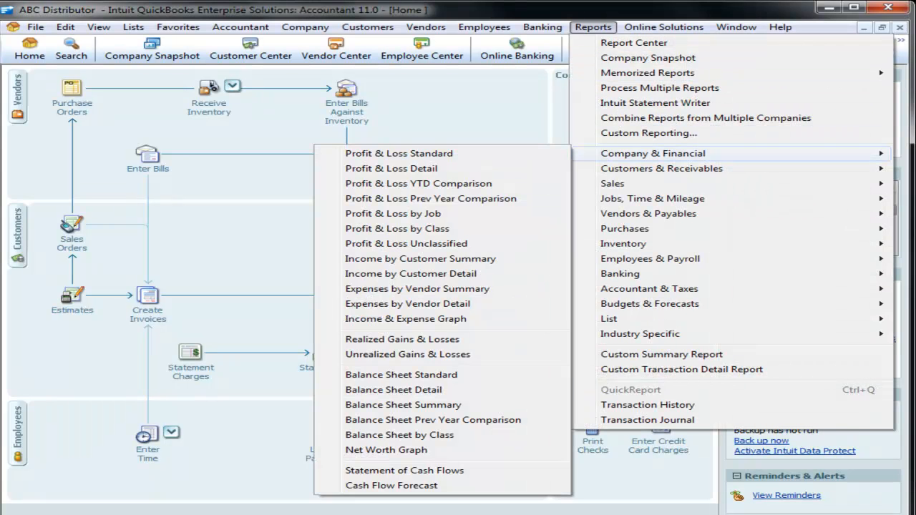
click(398, 153)
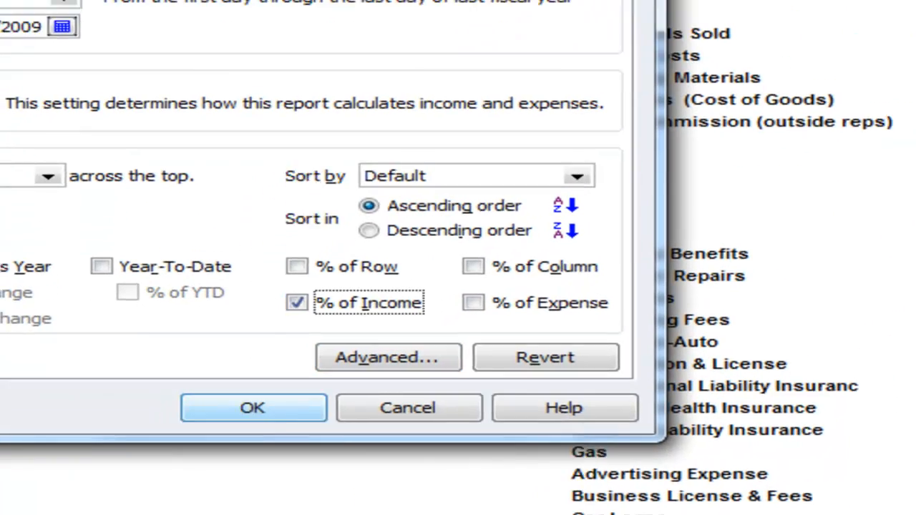
click(251, 408)
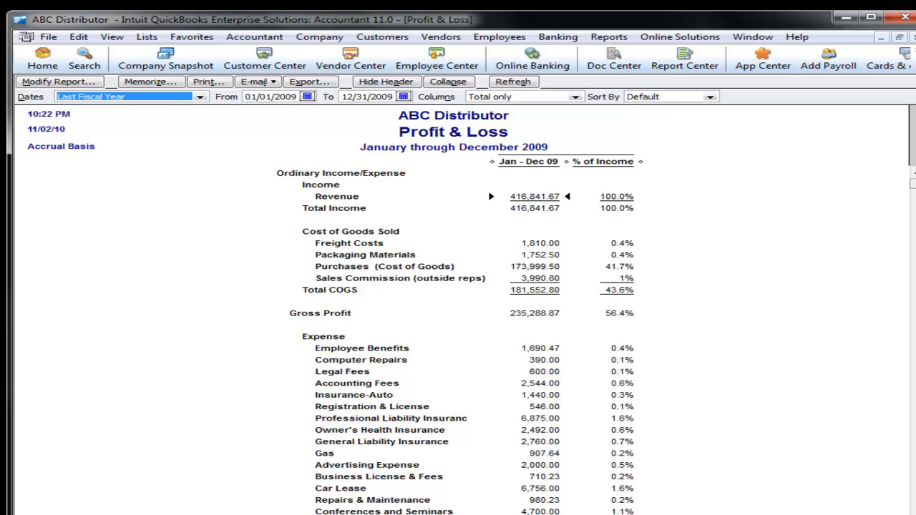
click(58, 80)
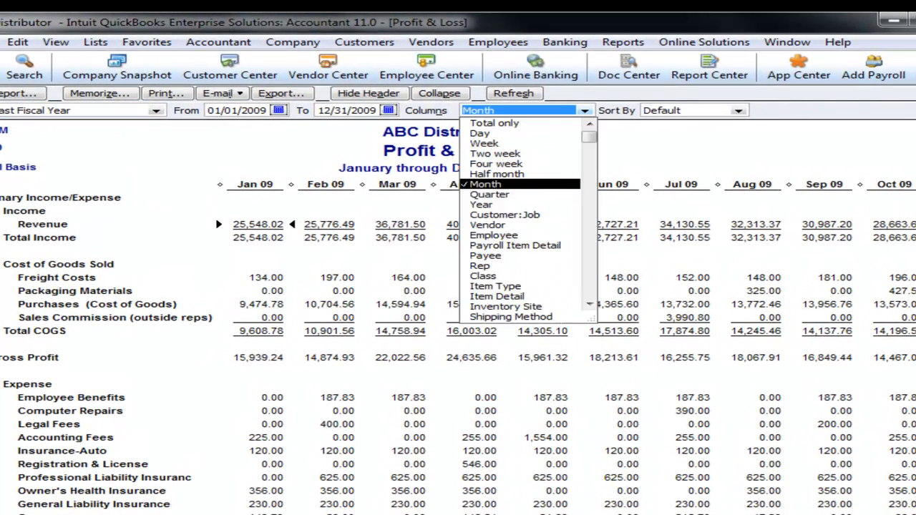
Step: Switch the Profit & Loss to quarterly columns, then back to Total only
click(490, 194)
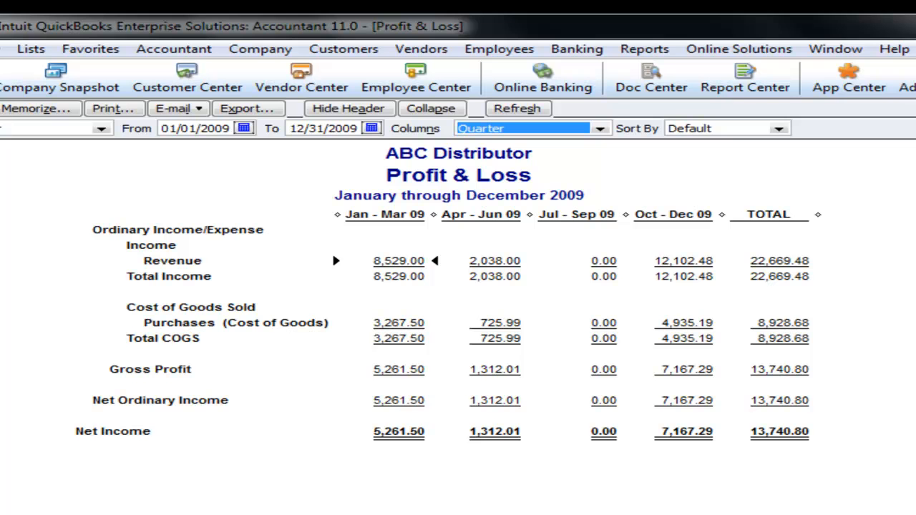
click(599, 128)
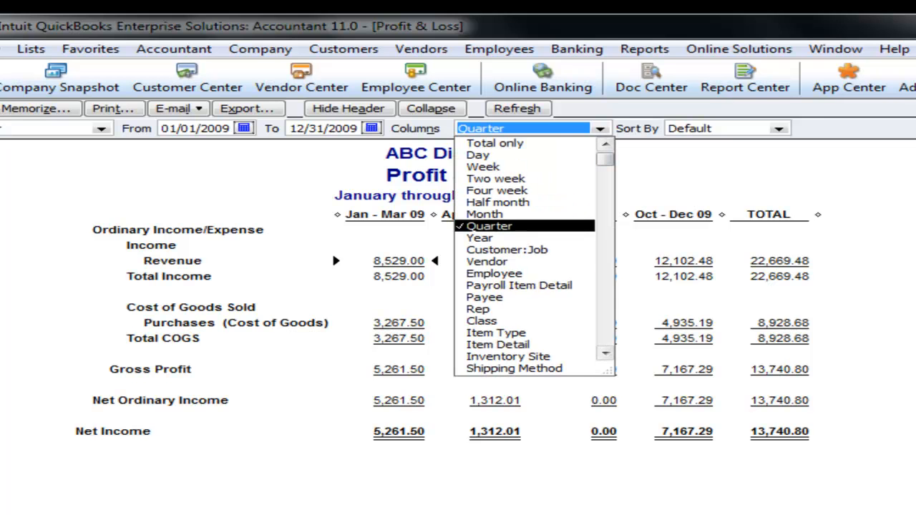
click(495, 143)
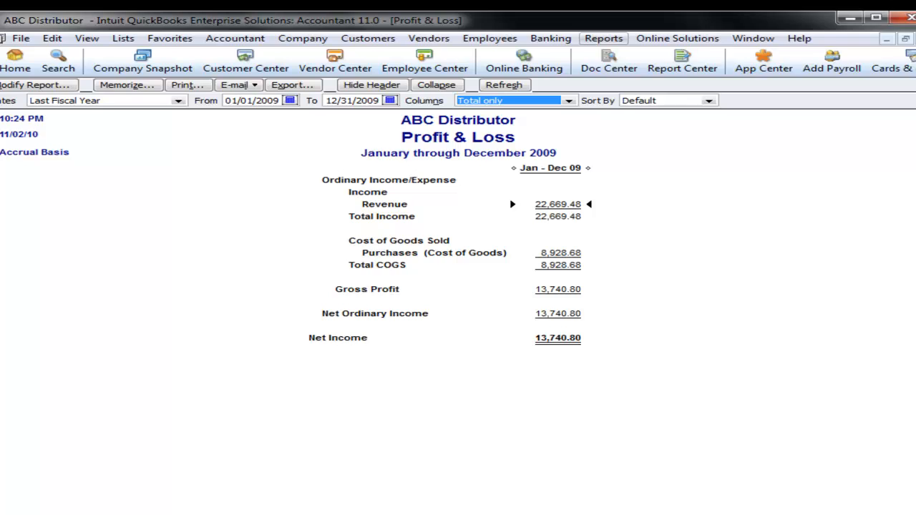
click(595, 38)
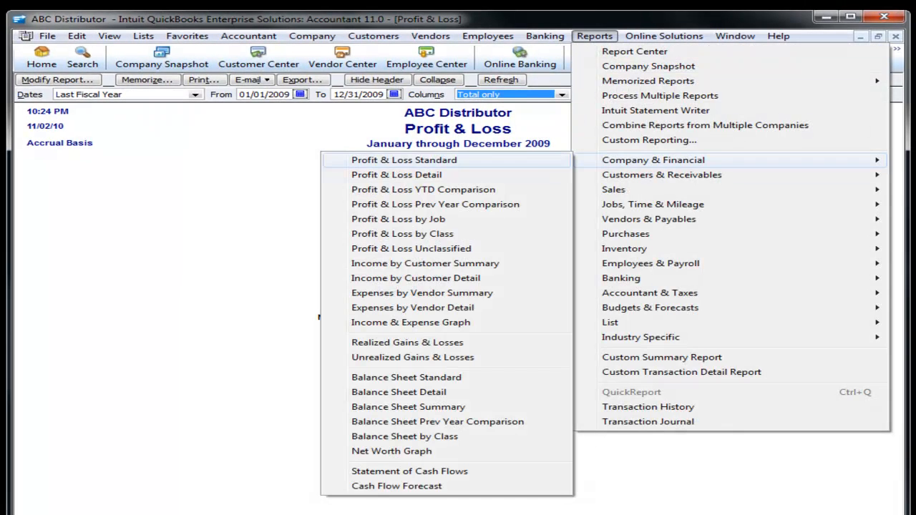
Step: Run the Profit & Loss Standard for 2009 and select the Supplies expense line (6,199.36)
click(404, 160)
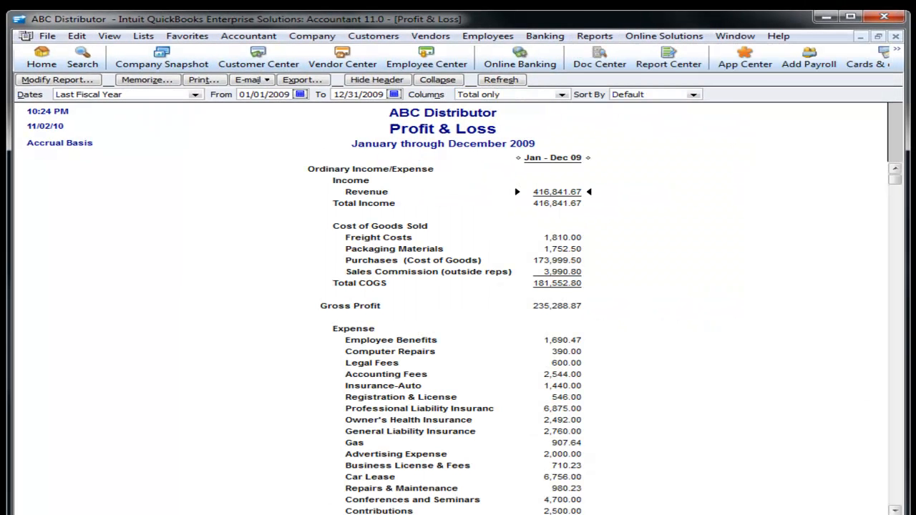
scroll(down, 3)
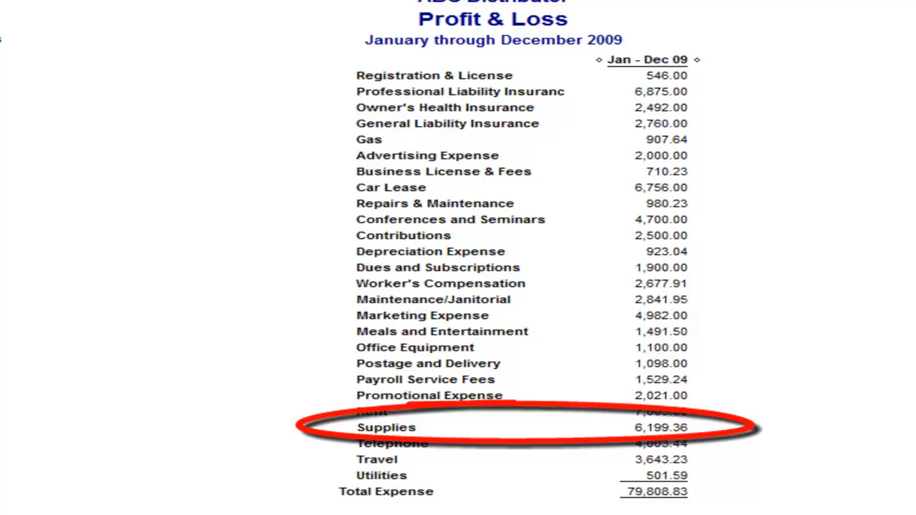
click(649, 55)
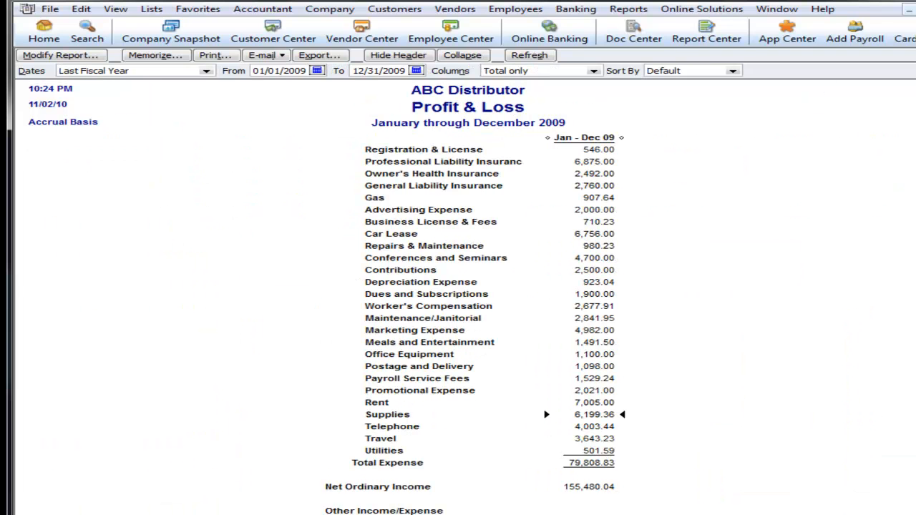
click(629, 9)
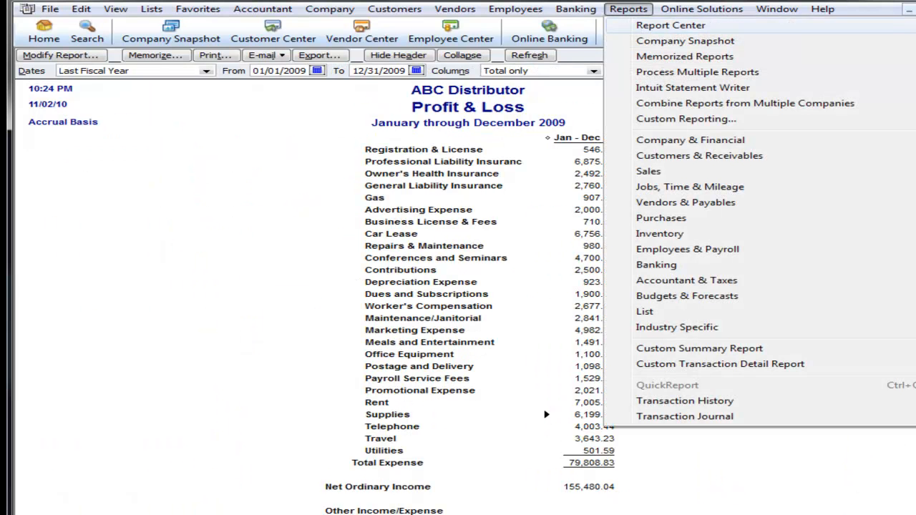
mouse_move(662, 30)
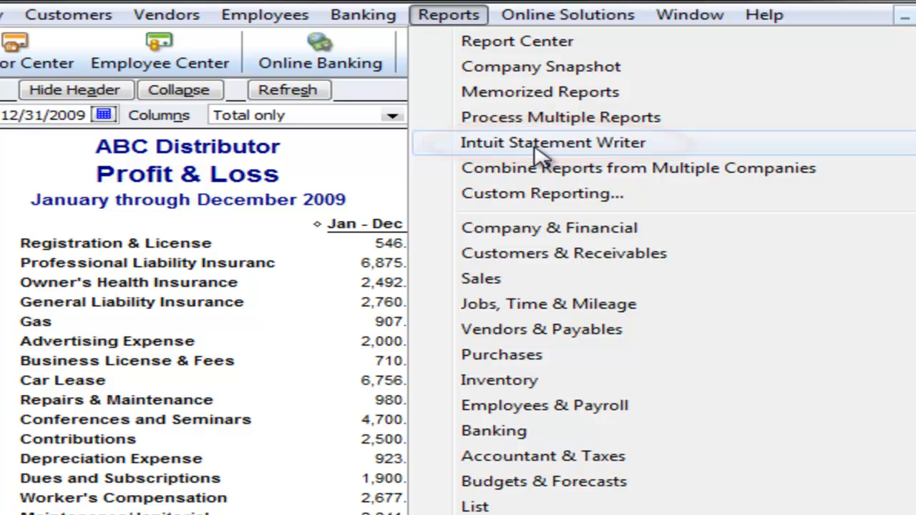
mouse_move(553, 117)
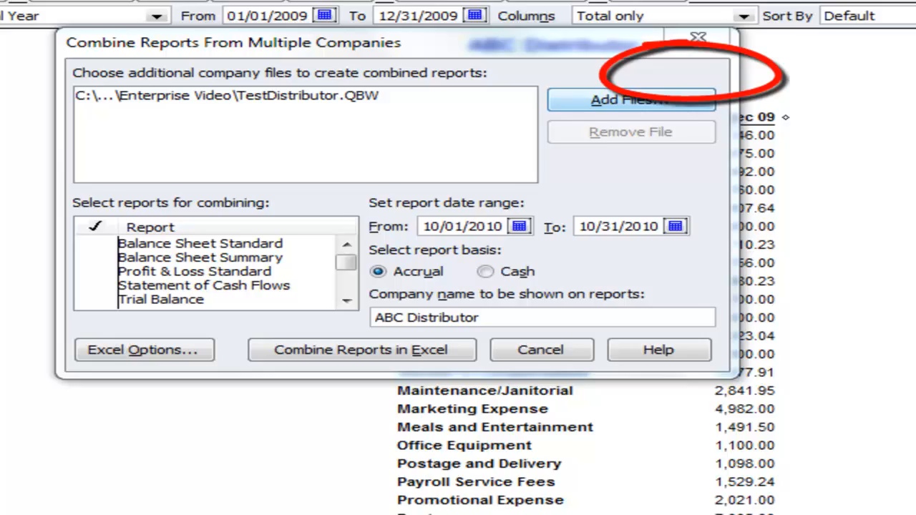
Step: Add a second company file and include the Profit & Loss Standard report for 2009
click(631, 99)
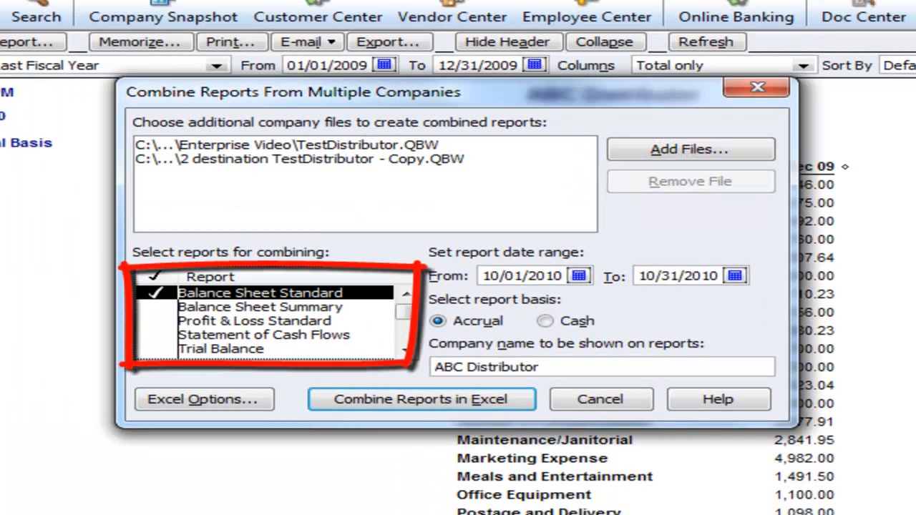
click(254, 321)
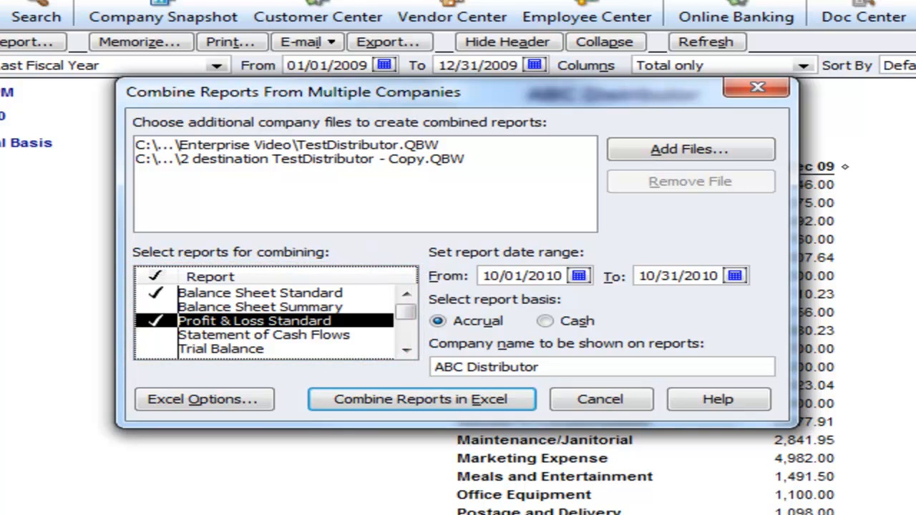
scroll(down, 3)
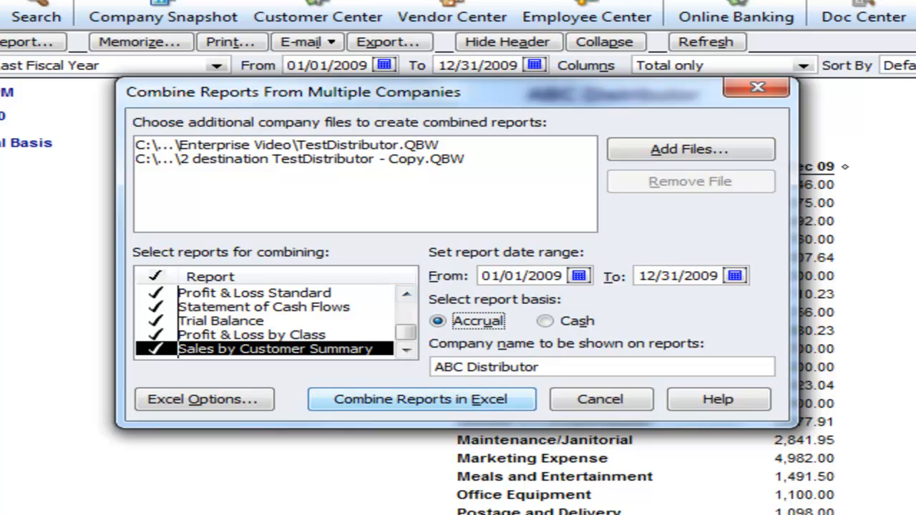
Step: Title the reports 'Consolidate Financial Reports' and combine them into an Excel workbook
click(601, 366)
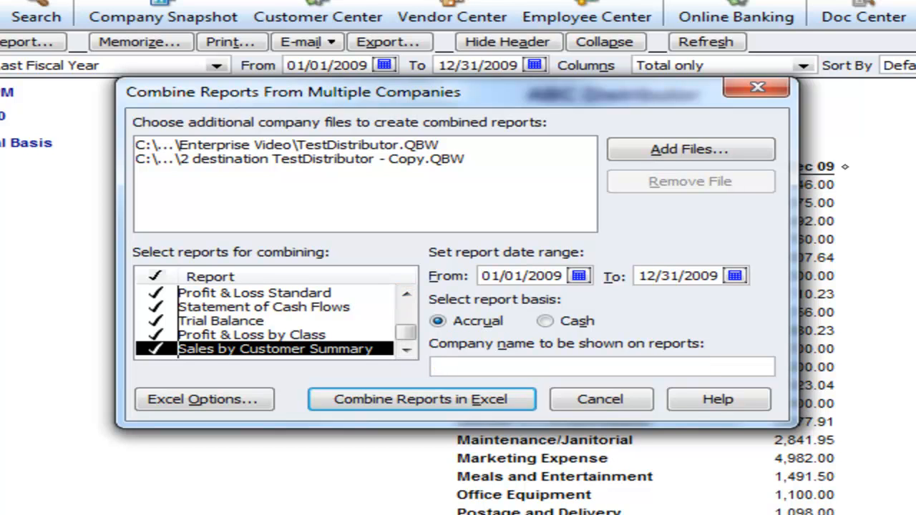
text(Consolidate)
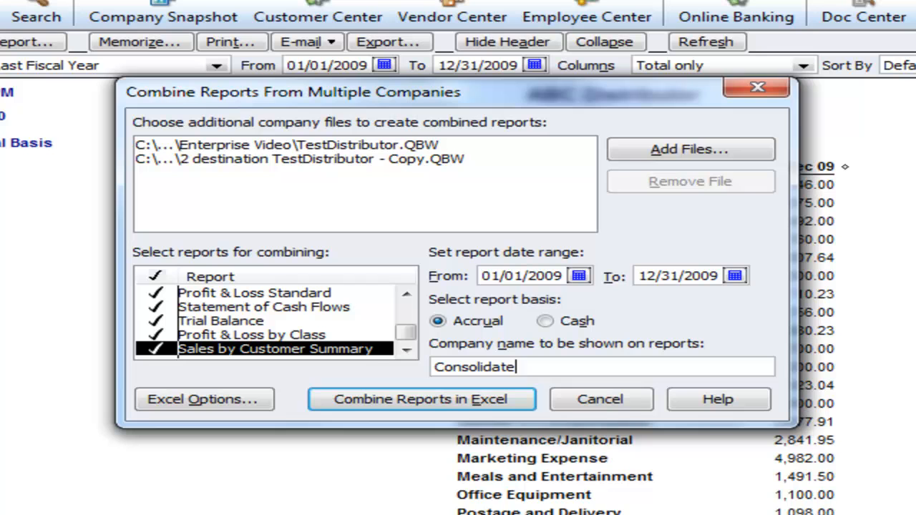
text(Financial Re)
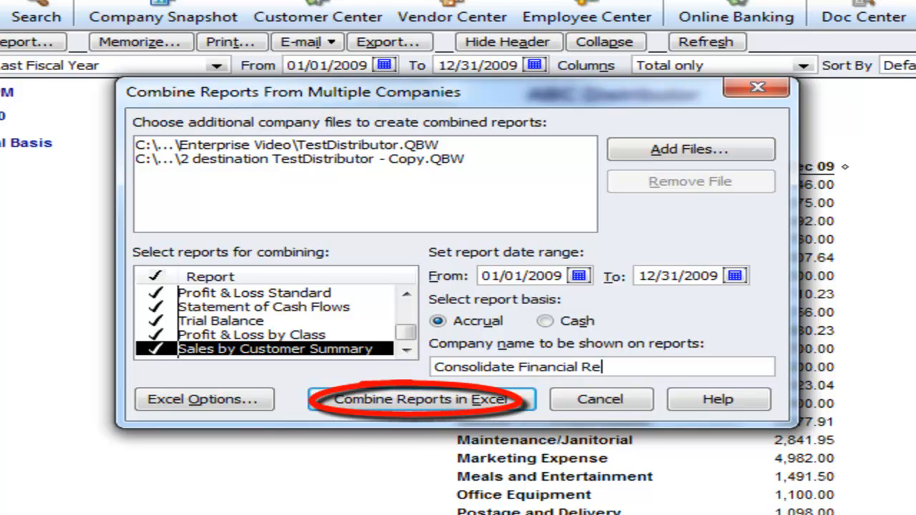
text(ports)
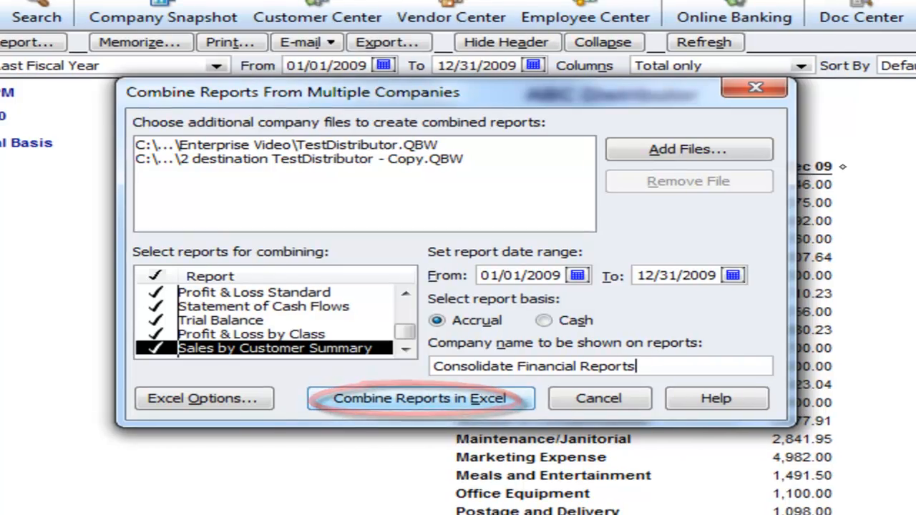
click(425, 398)
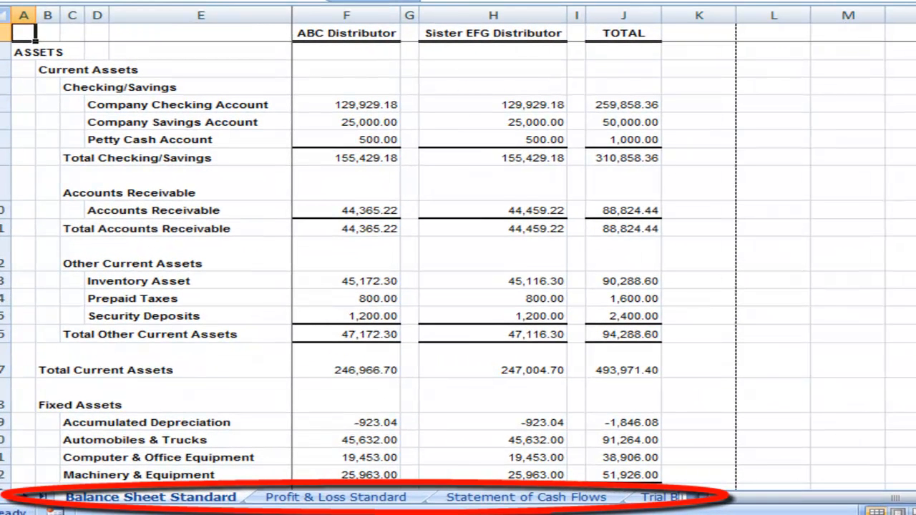
Step: Review the ABC Distributor and TOTAL columns on the Balance Sheet and Profit & Loss Standard sheets
click(355, 12)
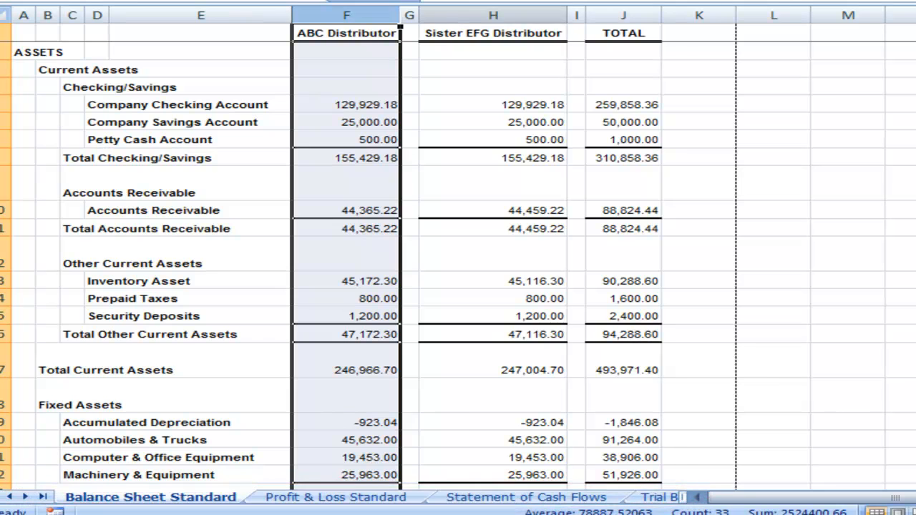
click(627, 15)
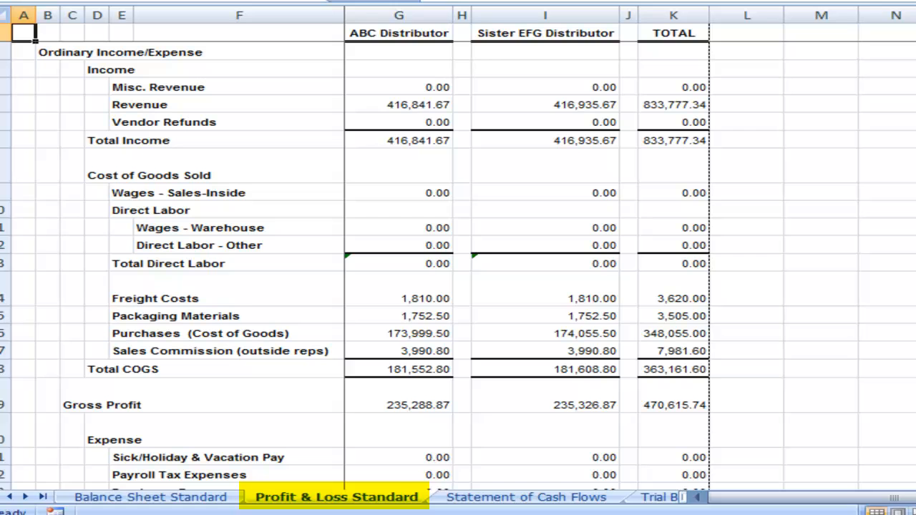
click(670, 15)
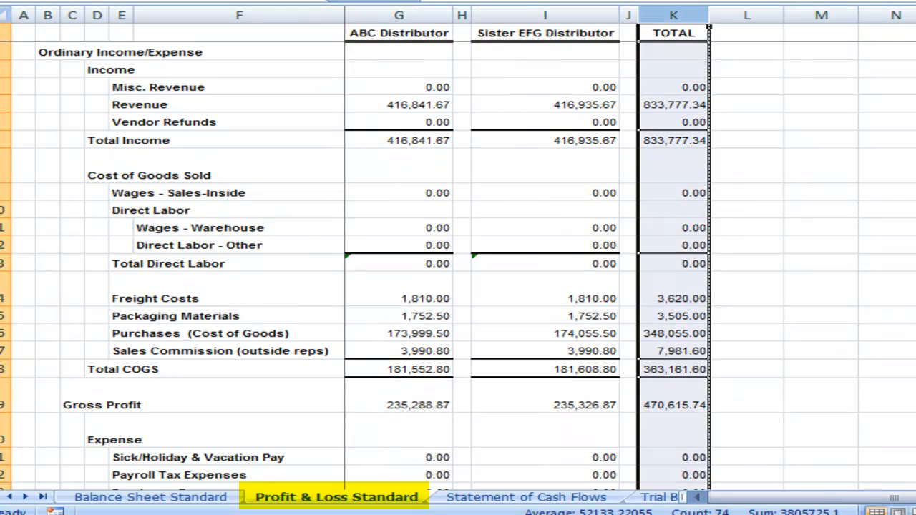
click(524, 497)
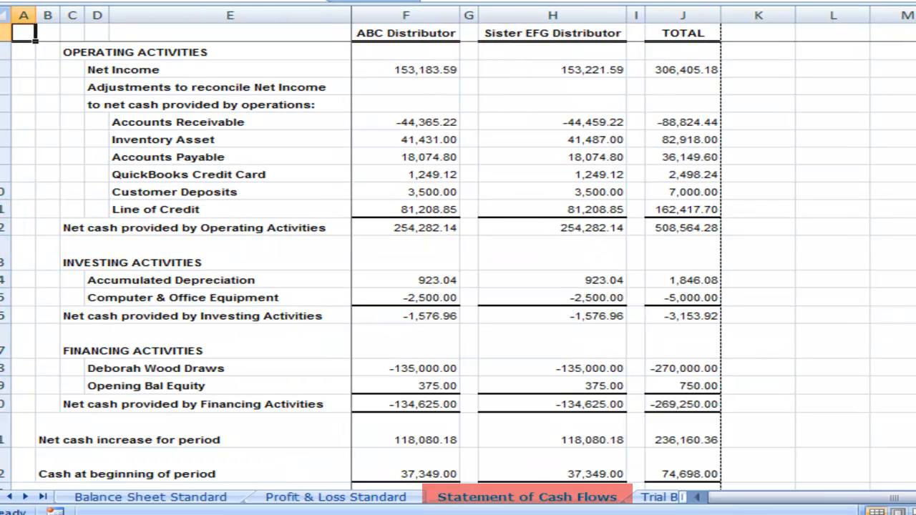
Step: Review the Statement of Cash Flows, Profit & Loss by Class and Sales by Customer Summary sheets
click(553, 13)
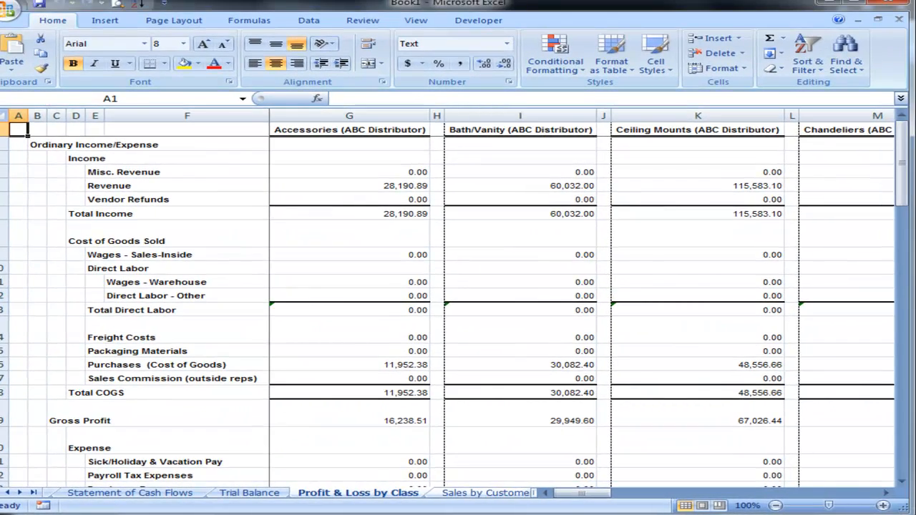
click(486, 491)
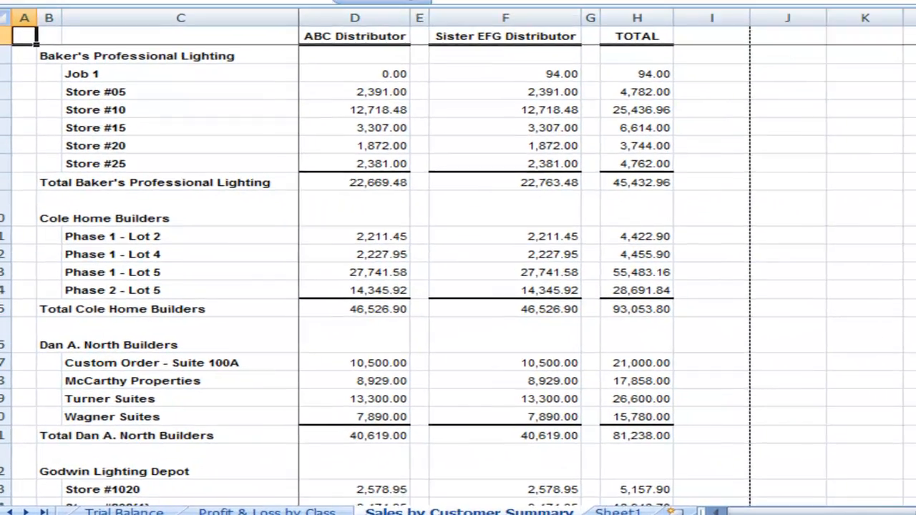
click(358, 18)
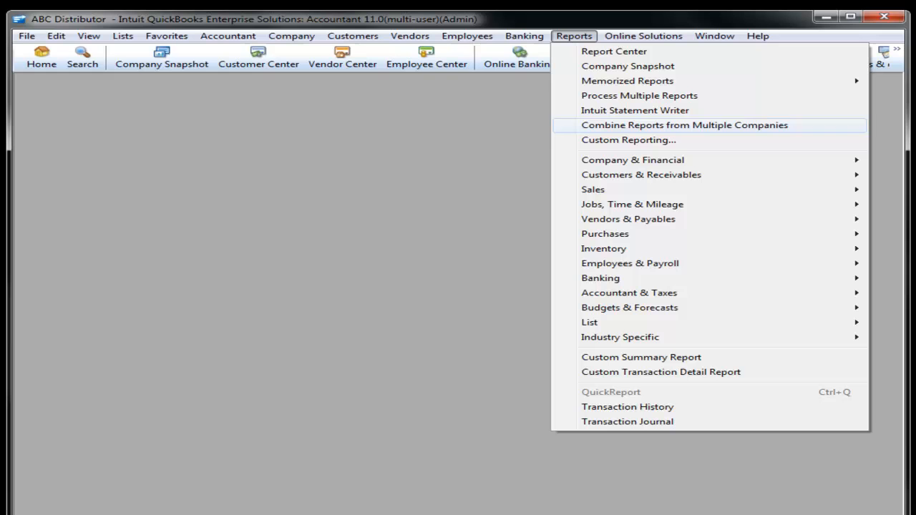
mouse_move(629, 140)
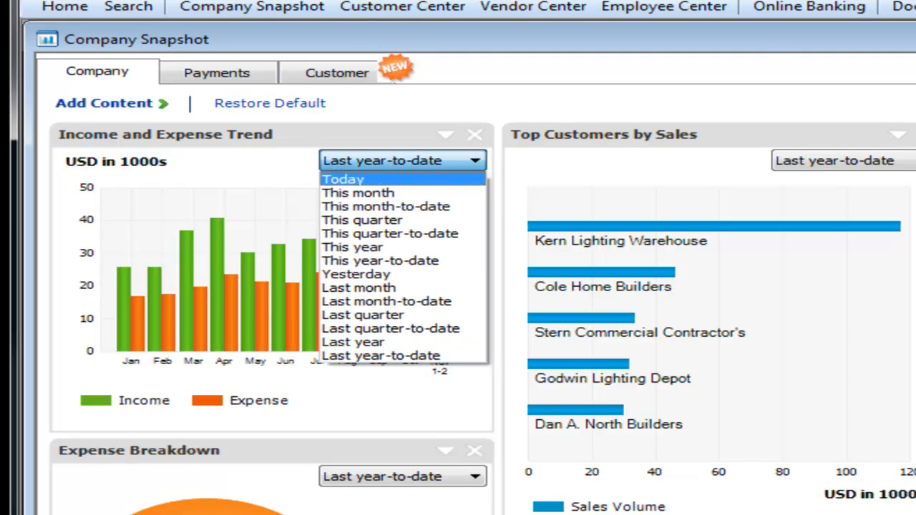
mouse_move(363, 221)
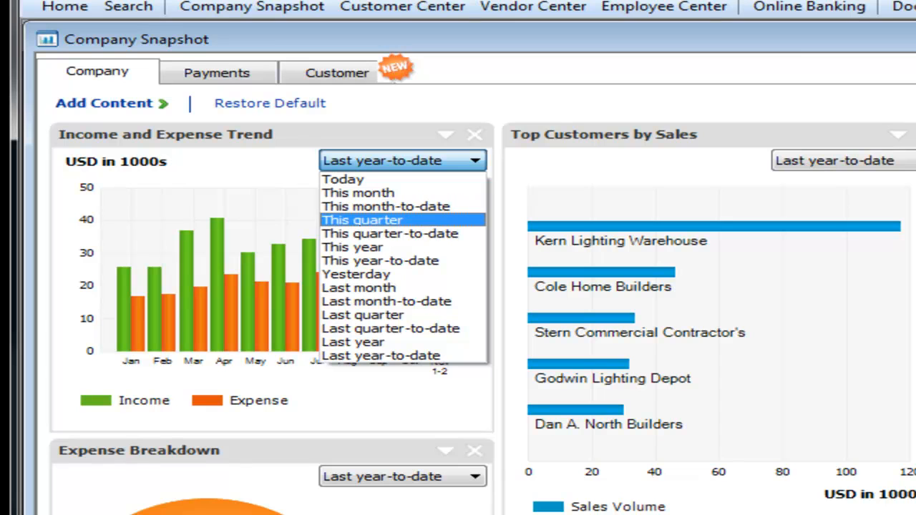
Step: Show the Company Snapshot income and expense trend for this year
click(352, 247)
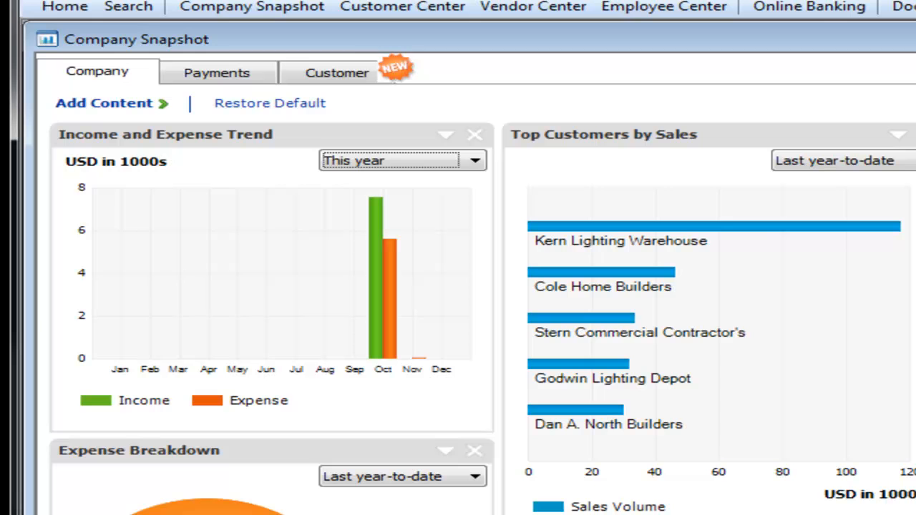
mouse_move(598, 243)
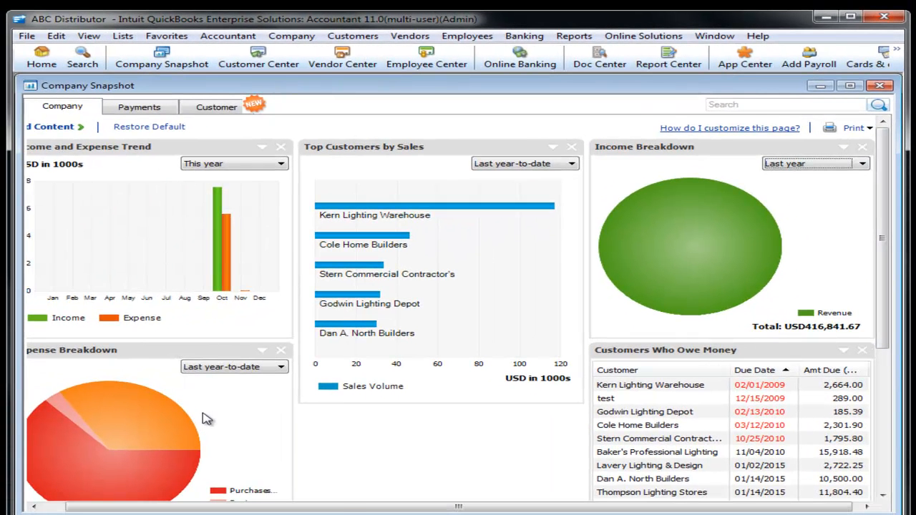
mouse_move(544, 444)
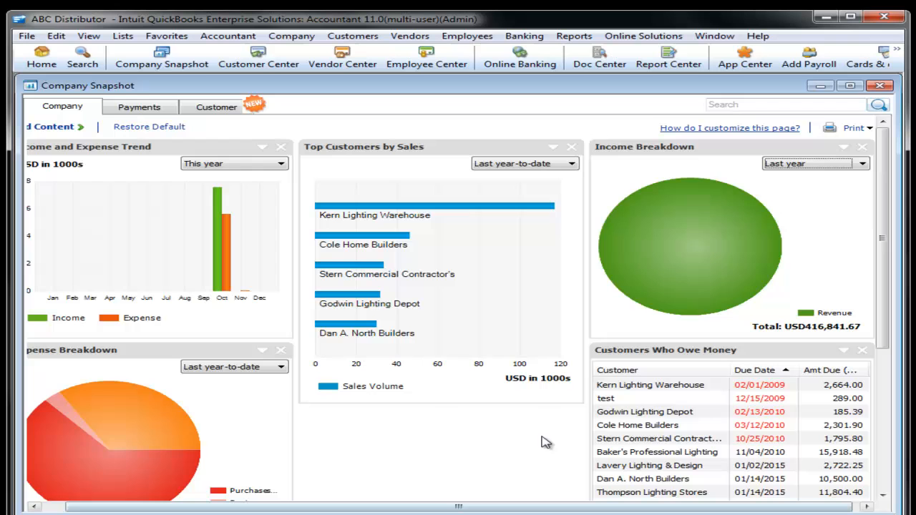
Step: Add the Prev Year Income Comparison chart from Add Content and view it on the snapshot
click(60, 126)
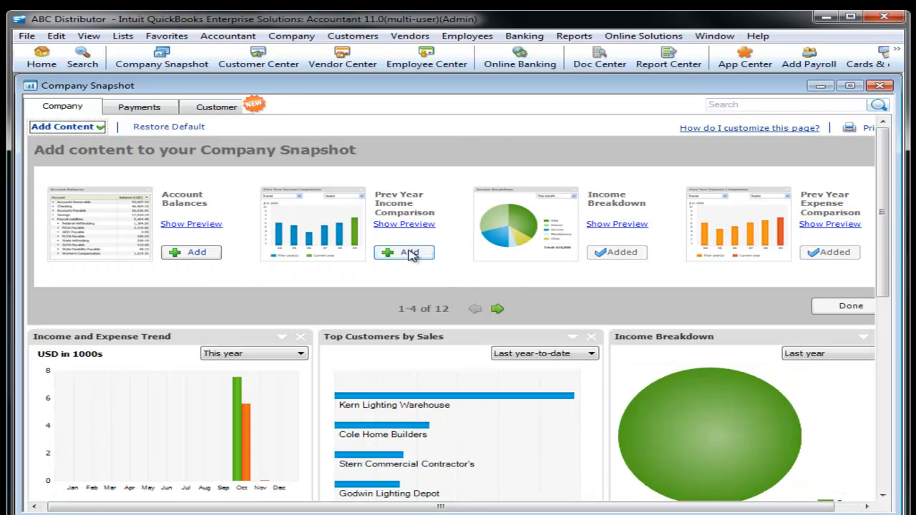
click(404, 252)
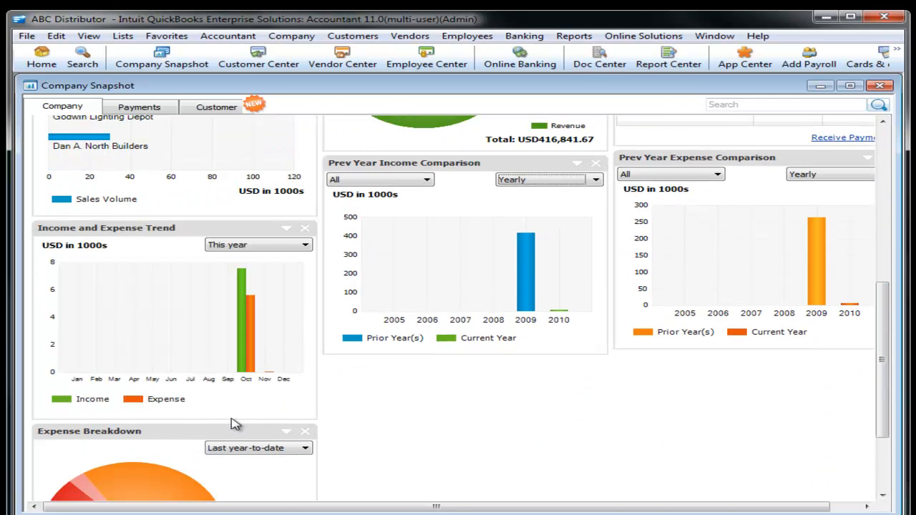
scroll(down, 3)
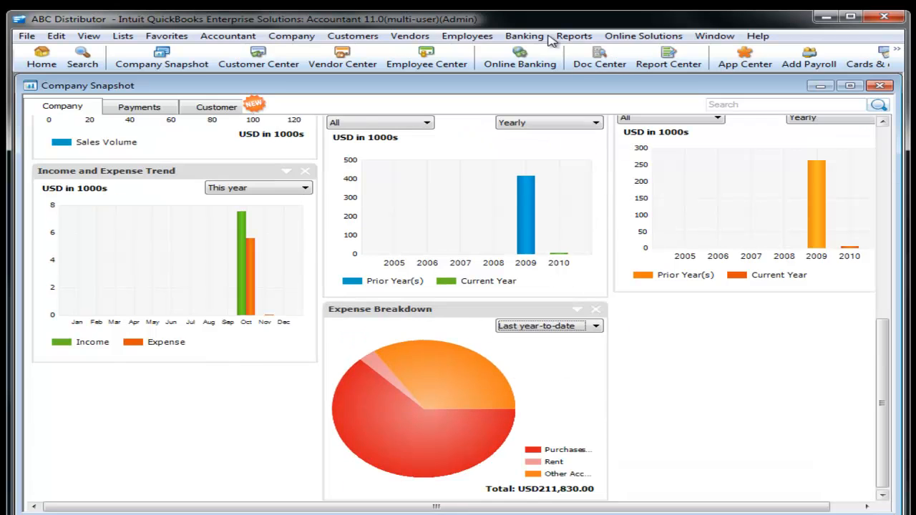
mouse_move(209, 107)
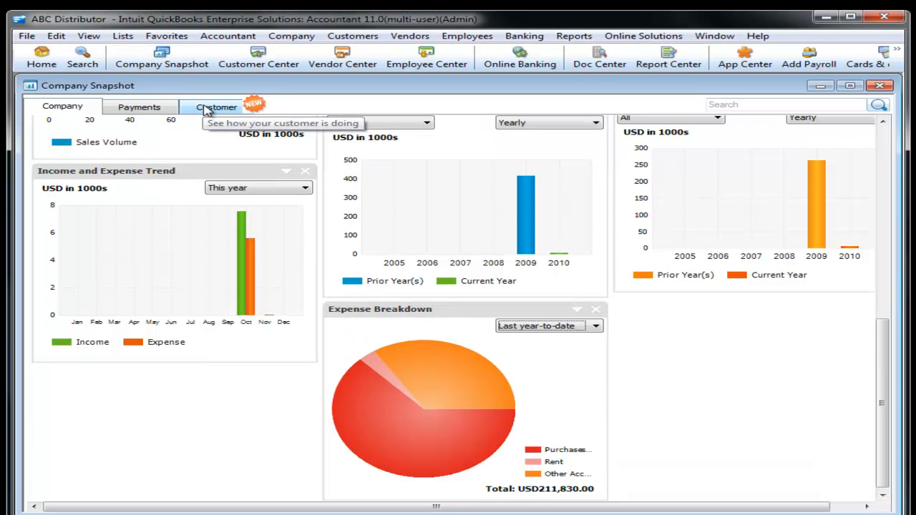
Step: Switch to the Customer snapshot for Cole Home Builders and view Sales History period choices
click(217, 106)
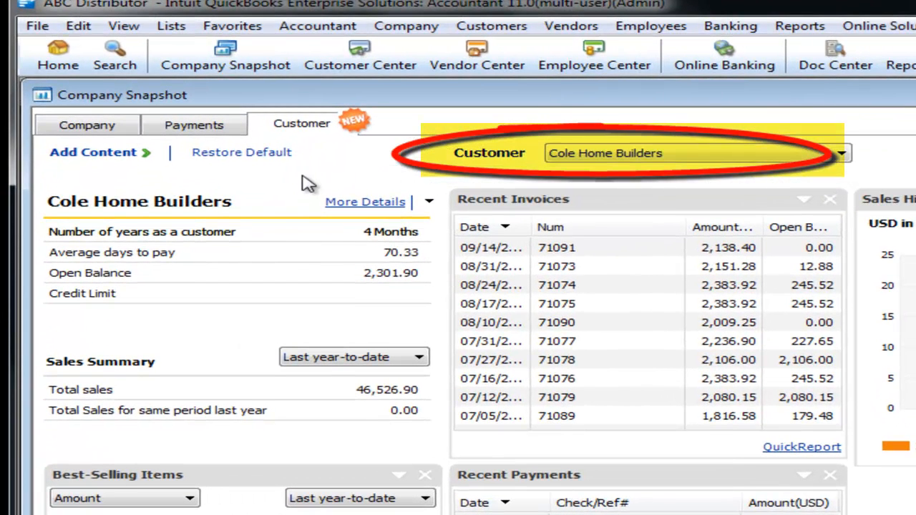
mouse_move(72, 240)
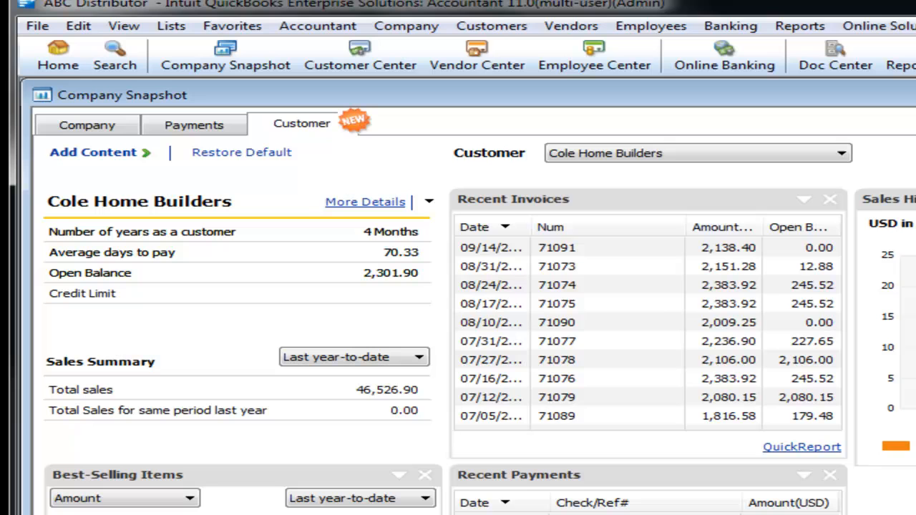
mouse_move(383, 283)
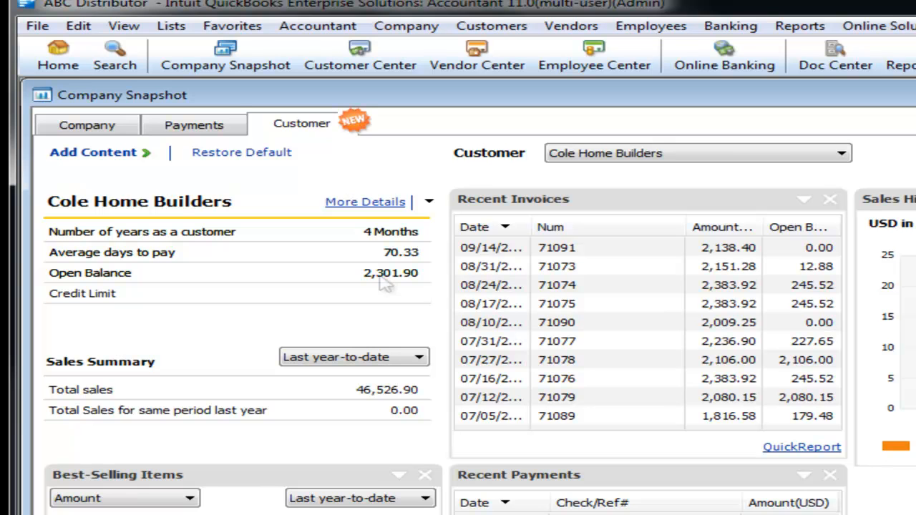
mouse_move(142, 411)
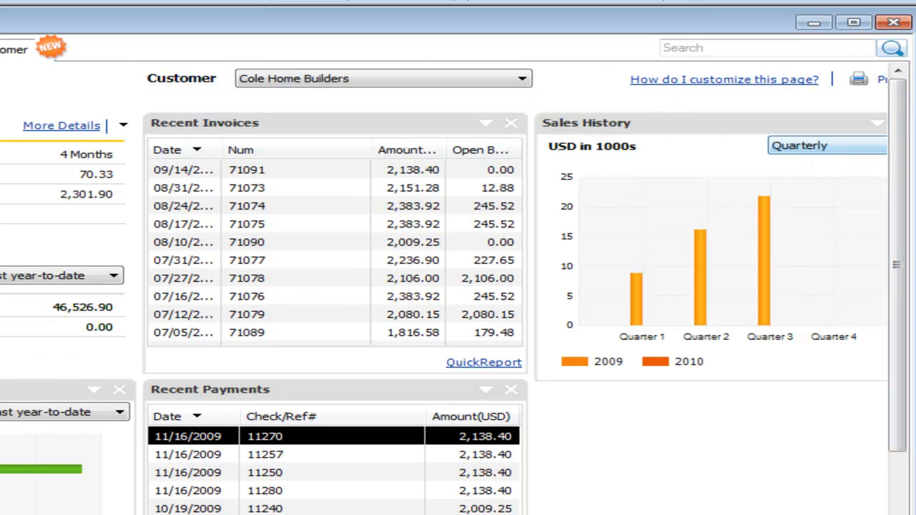
click(815, 146)
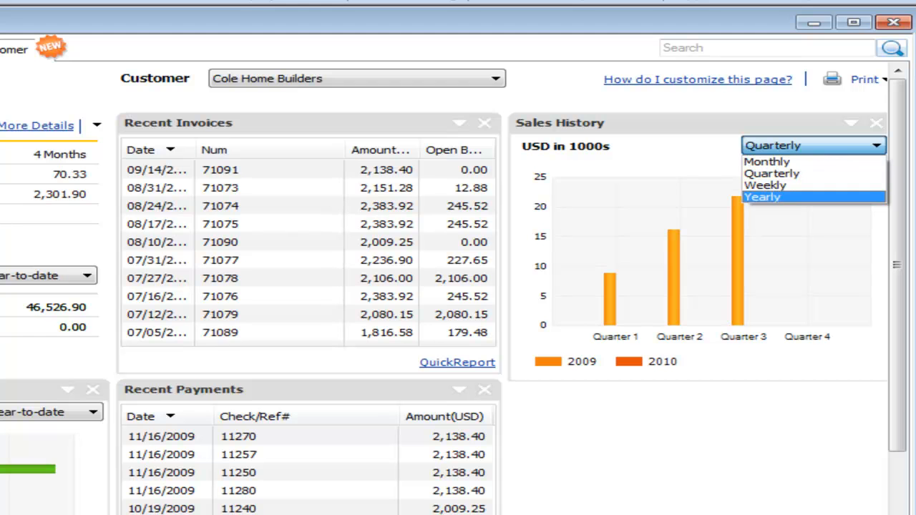
mouse_move(770, 184)
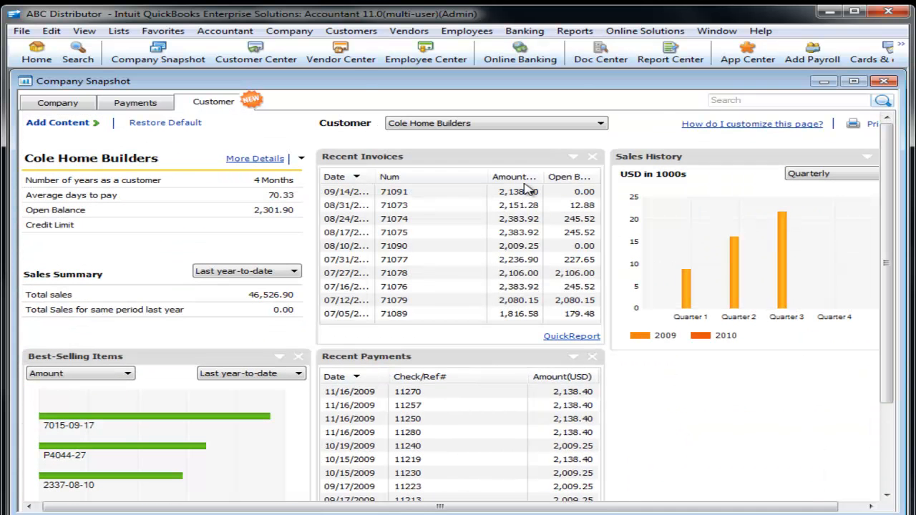
mouse_move(357, 85)
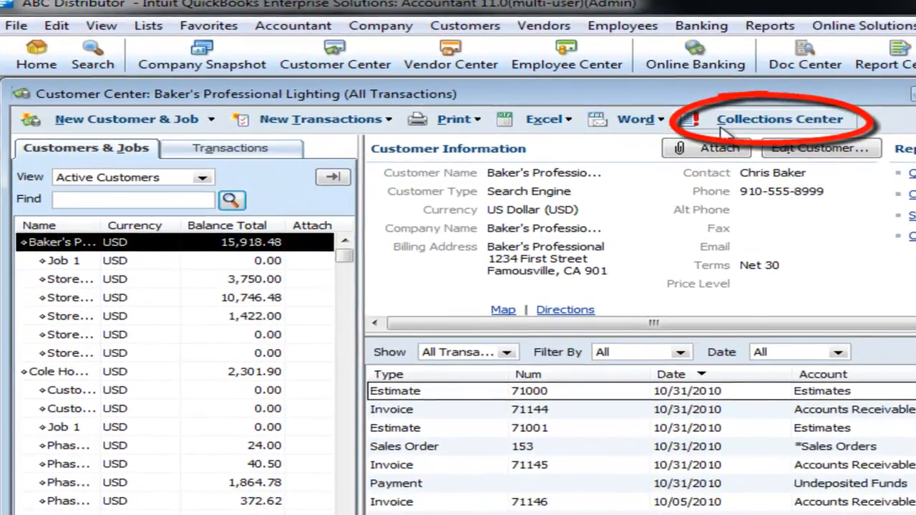
Step: Open the Collections Center and list customers with almost-due invoices
click(782, 119)
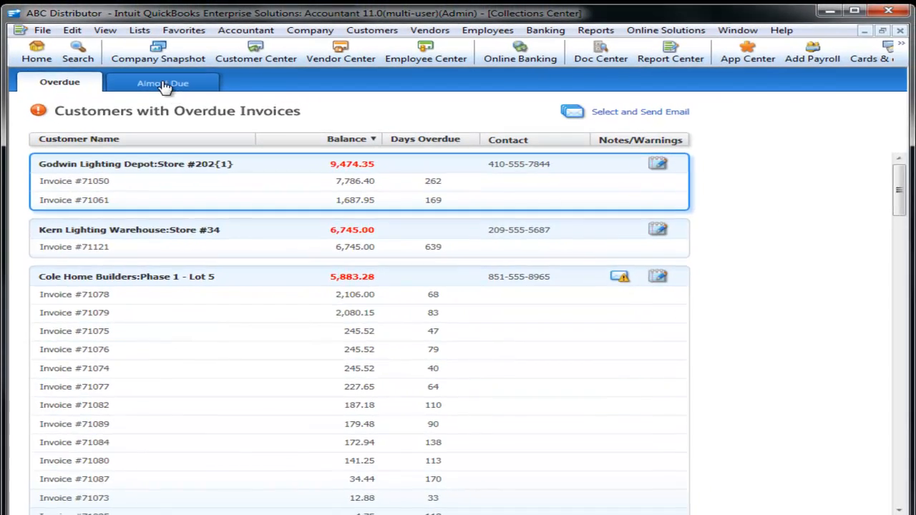
click(160, 83)
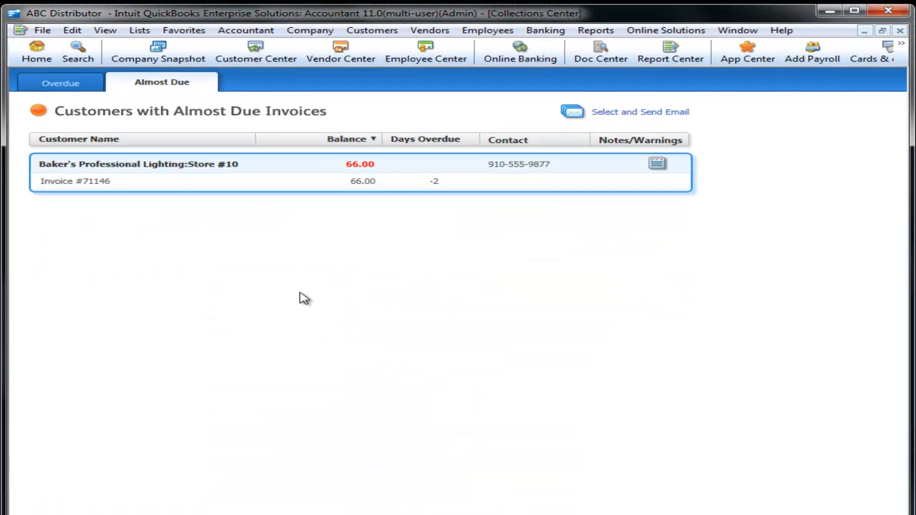
mouse_move(149, 192)
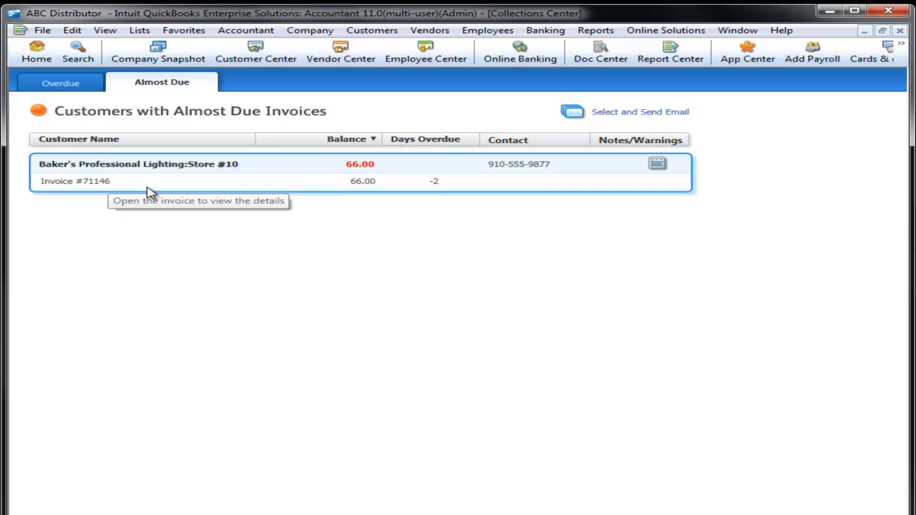
mouse_move(438, 188)
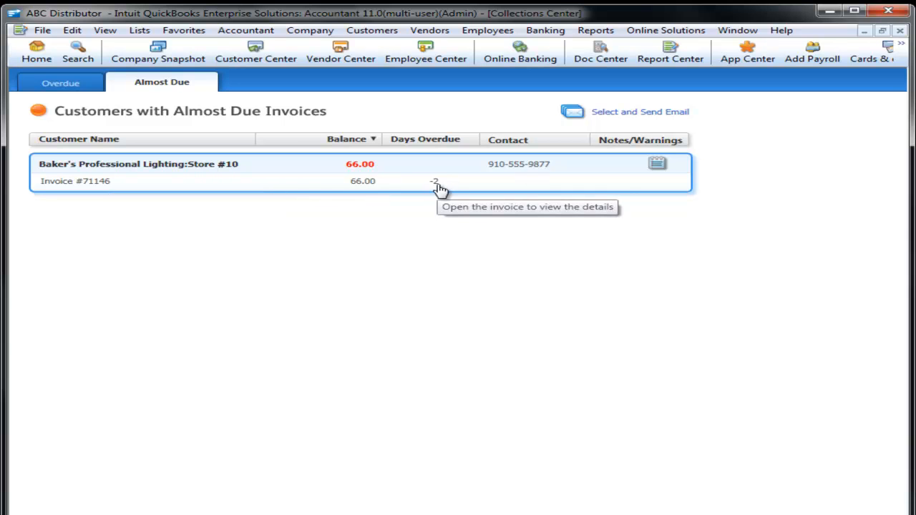
Step: Review the almost-due reminder email's Cc and message text, then return to the Overdue list
click(641, 112)
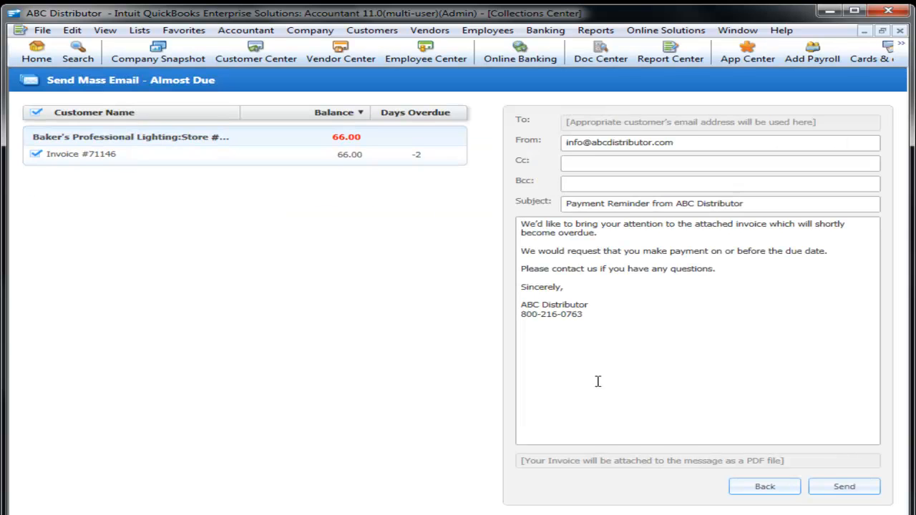
click(718, 159)
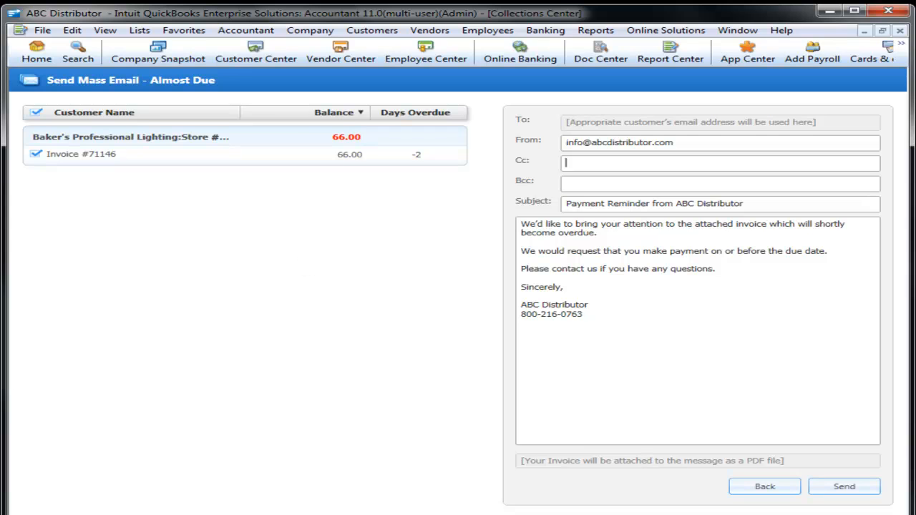
click(719, 180)
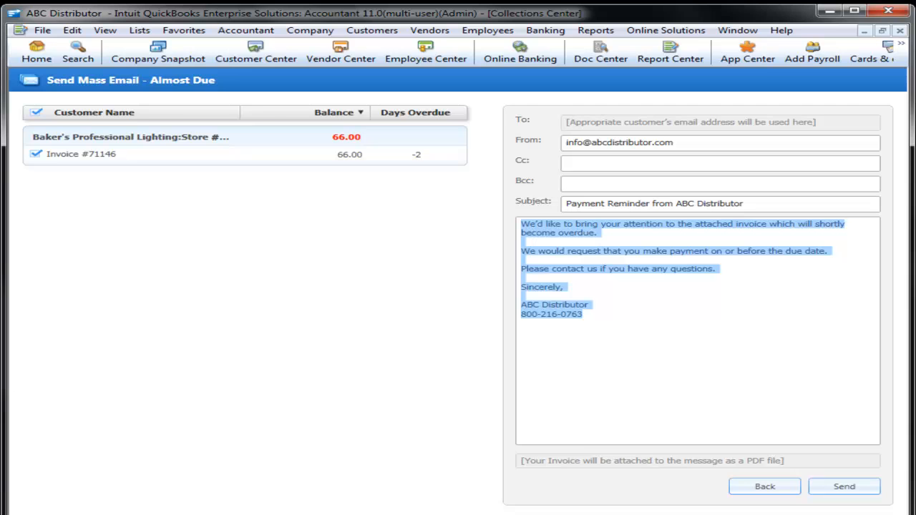
click(765, 487)
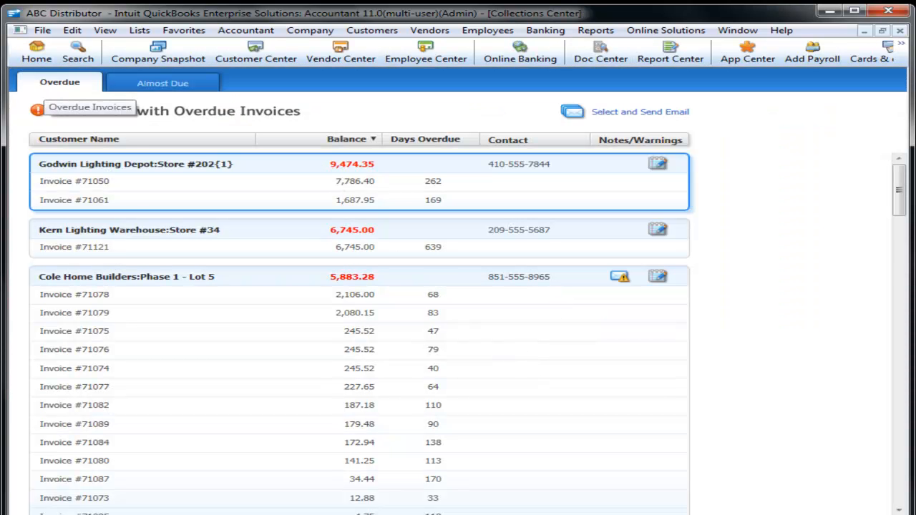
Step: Review the overdue-payment reminder email for Godwin and Kern Lighting, then leave it
click(641, 112)
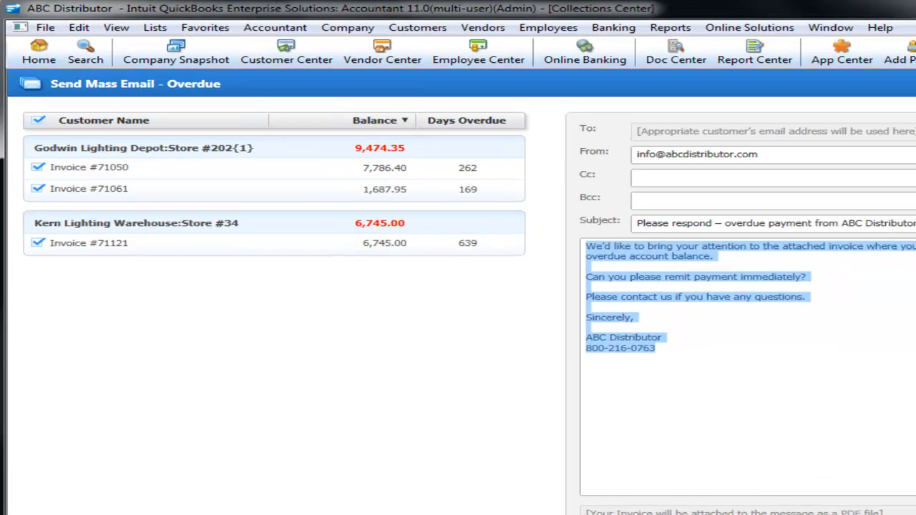
click(38, 189)
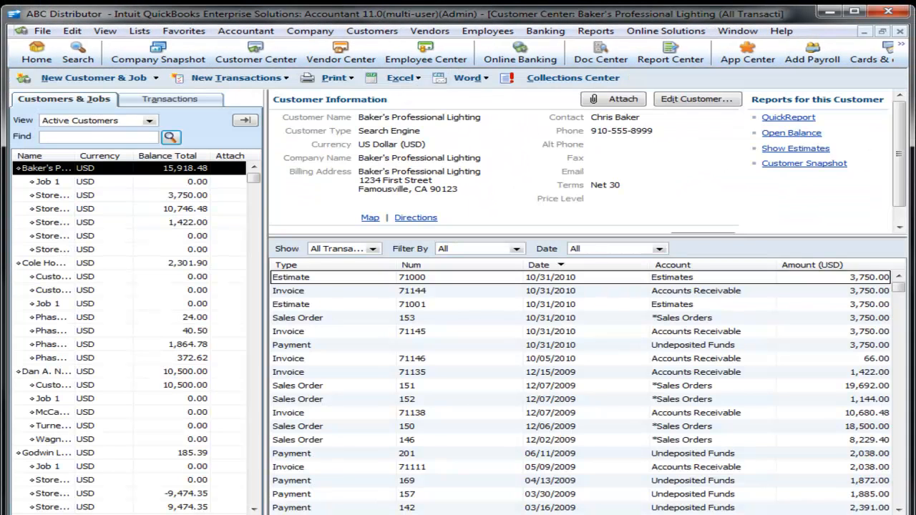
Step: Run the standard Profit & Loss report and show its Header/Footer customization options
click(595, 30)
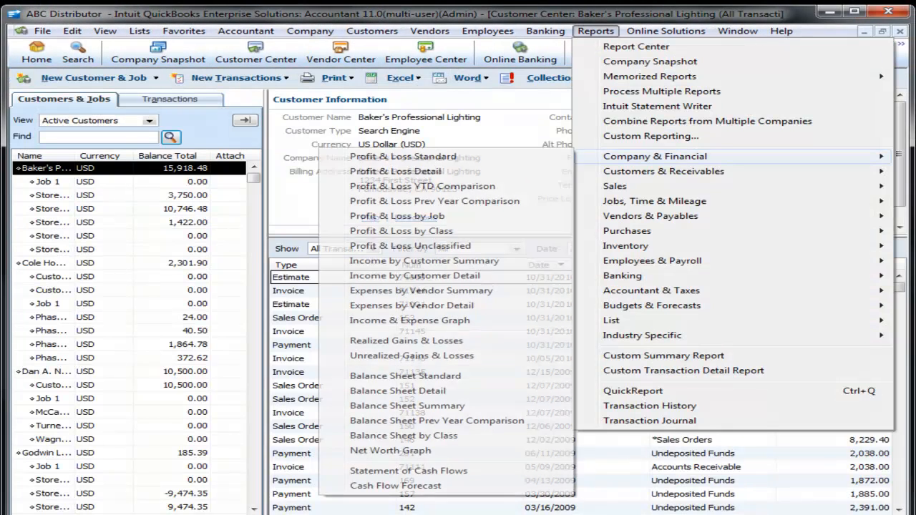
mouse_move(664, 172)
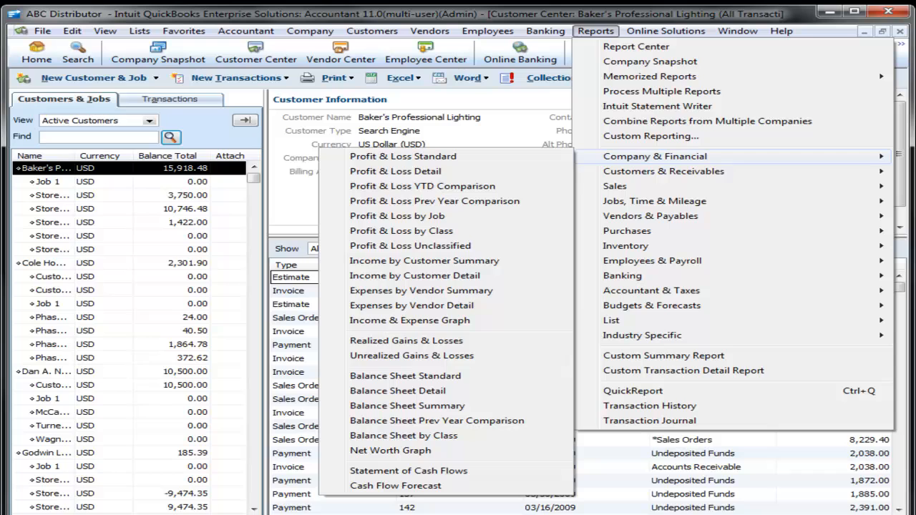
click(402, 156)
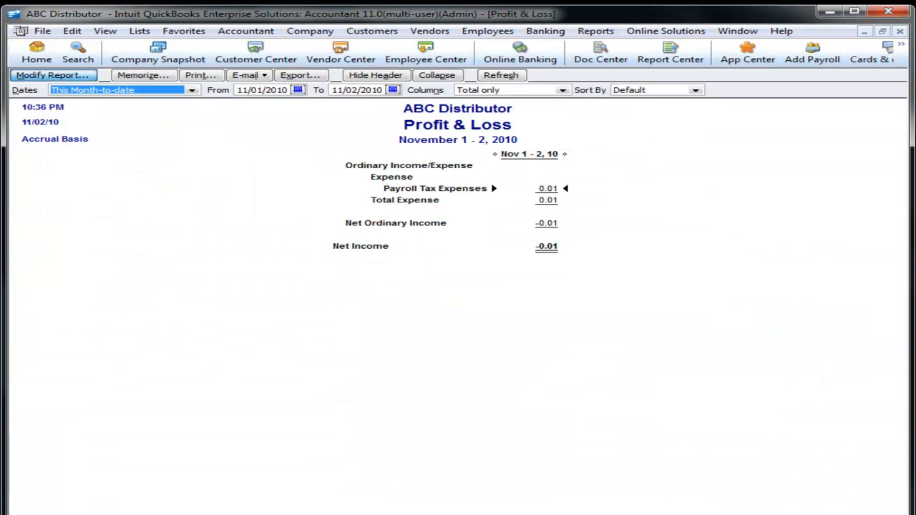
click(51, 74)
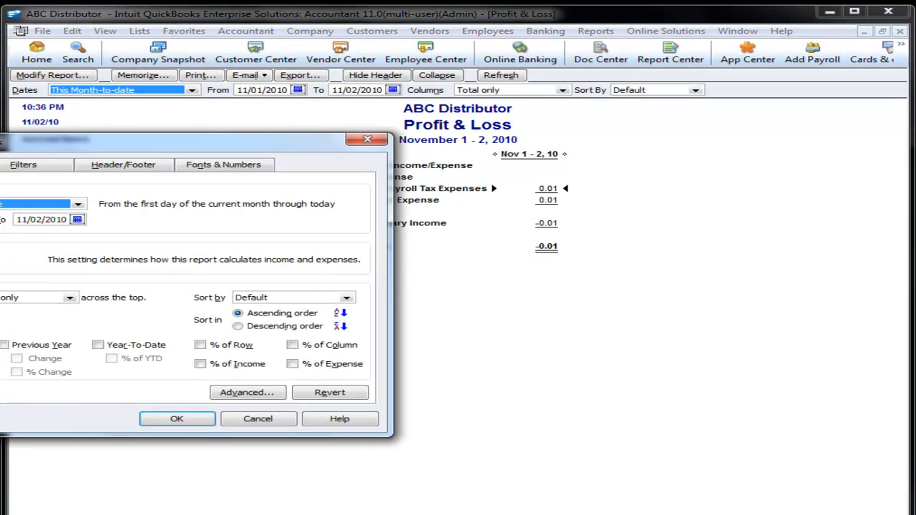
click(123, 164)
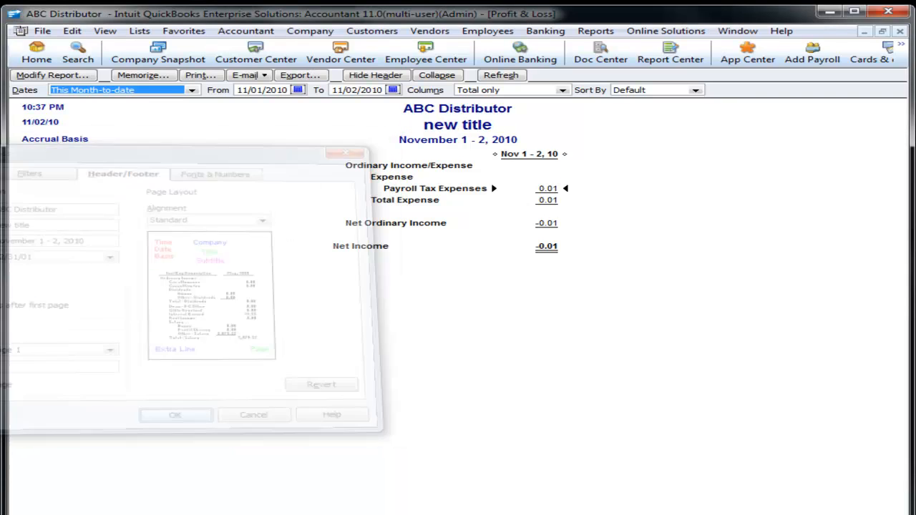